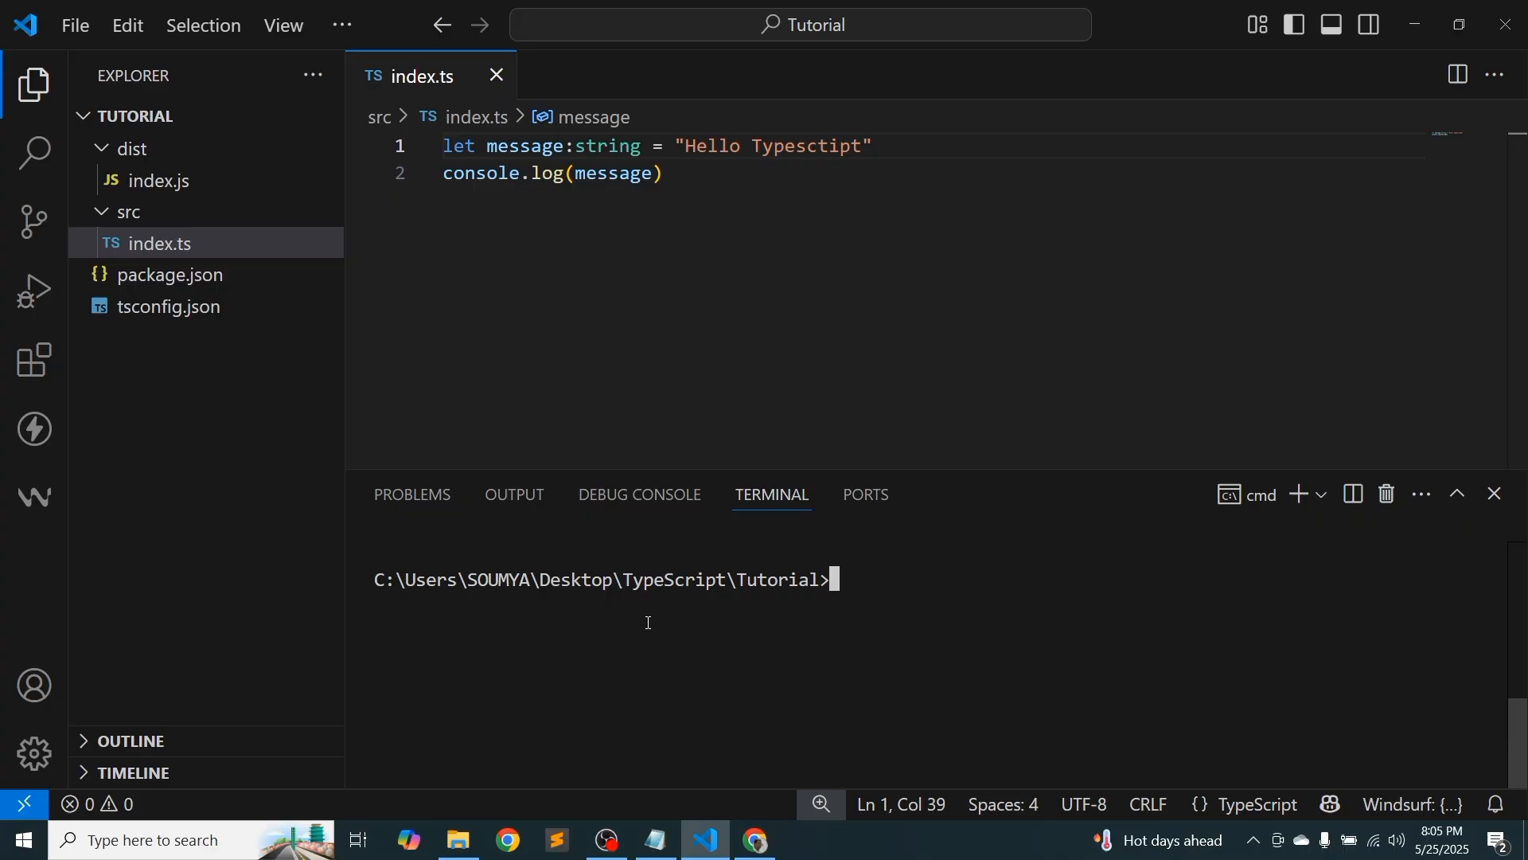
Run node dist/index.js in the terminal, printing 'Hello Typesctipt'
text(node)
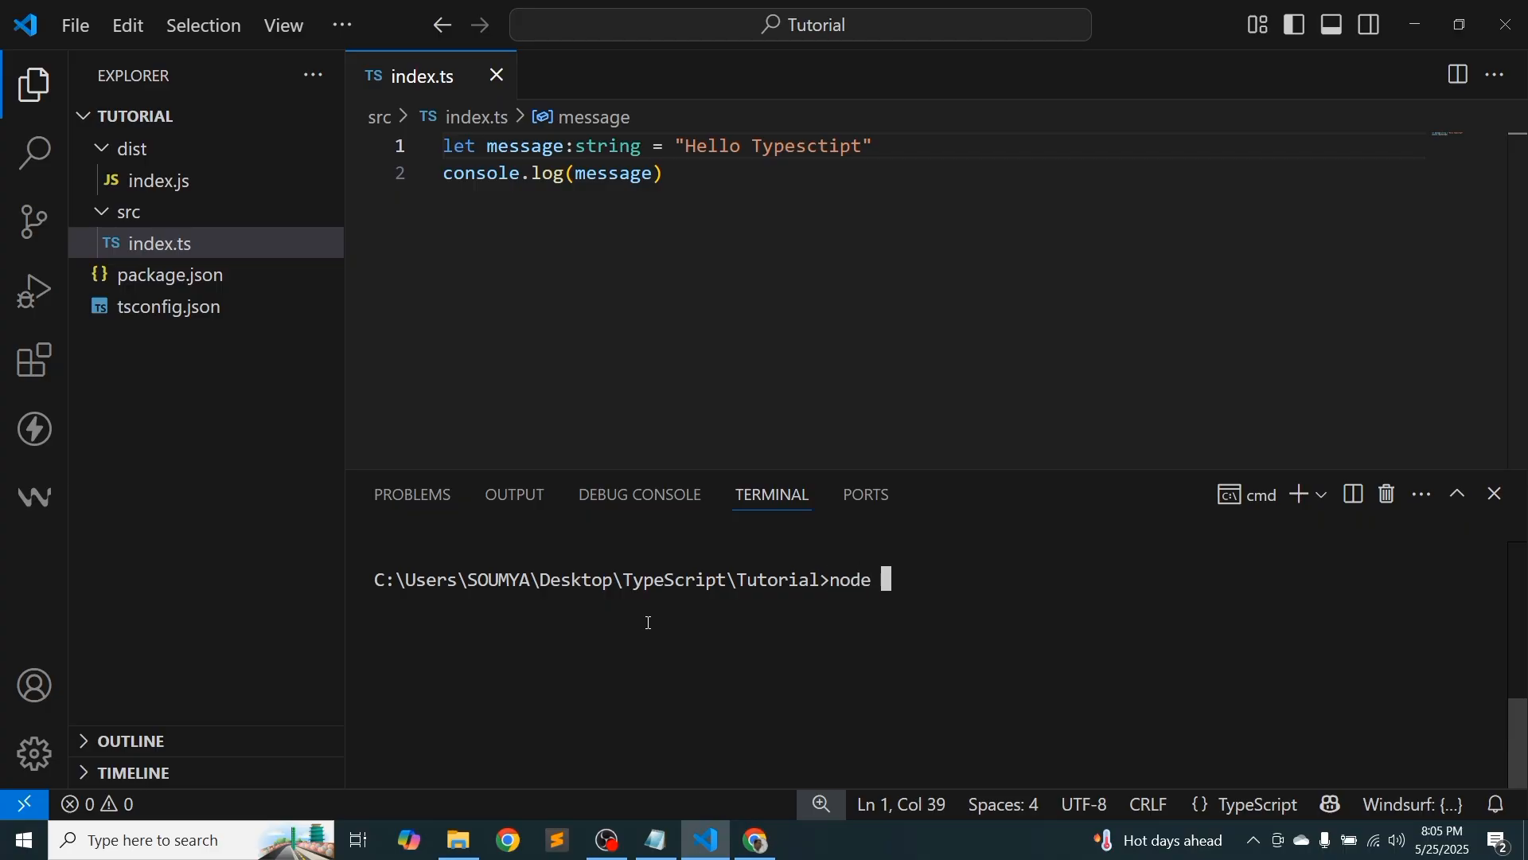
text(dist/)
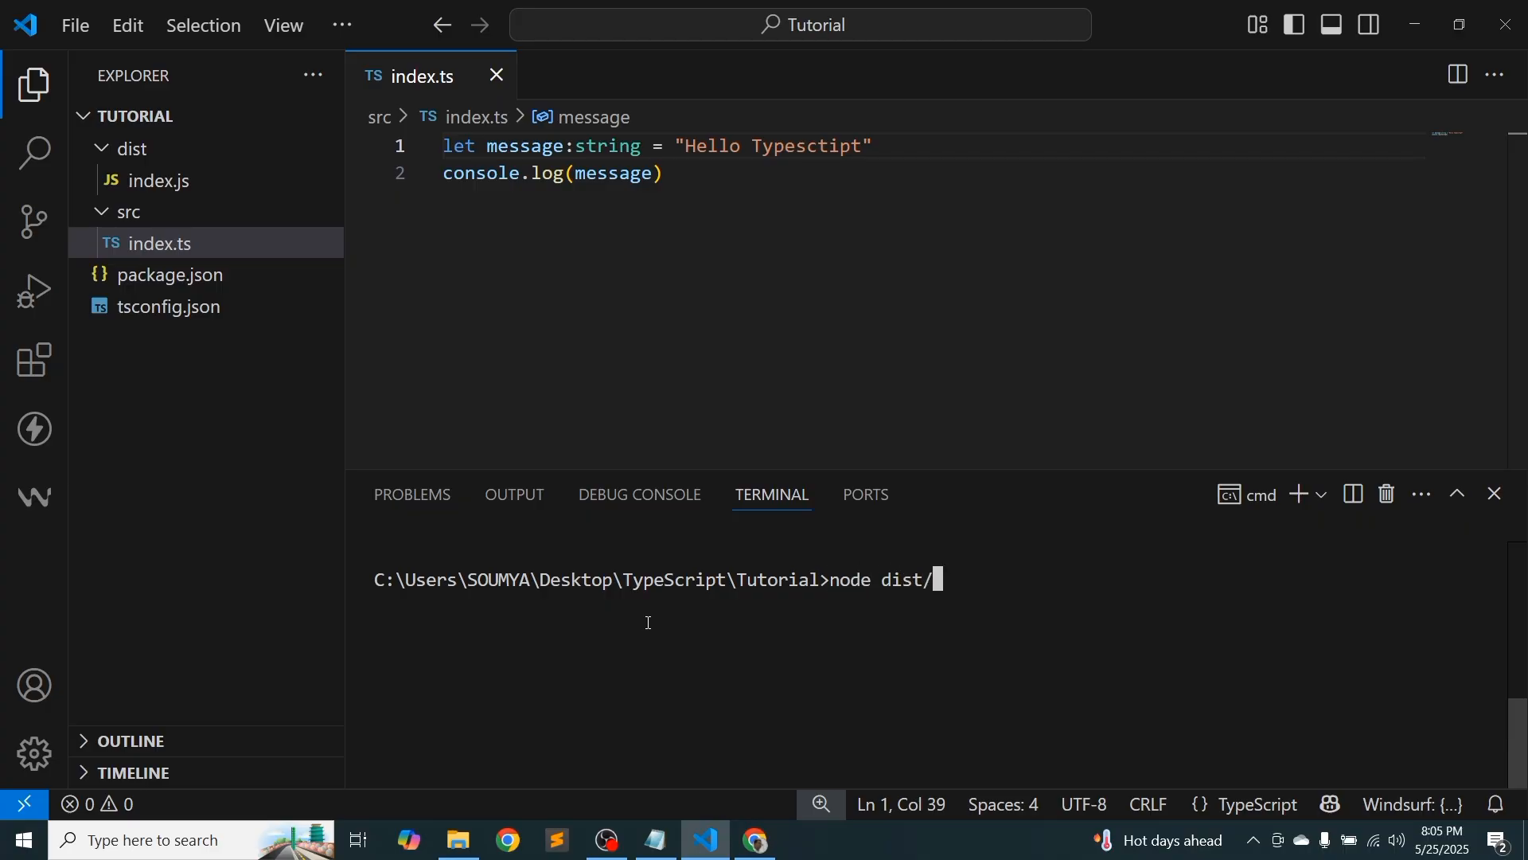
text(index.js)
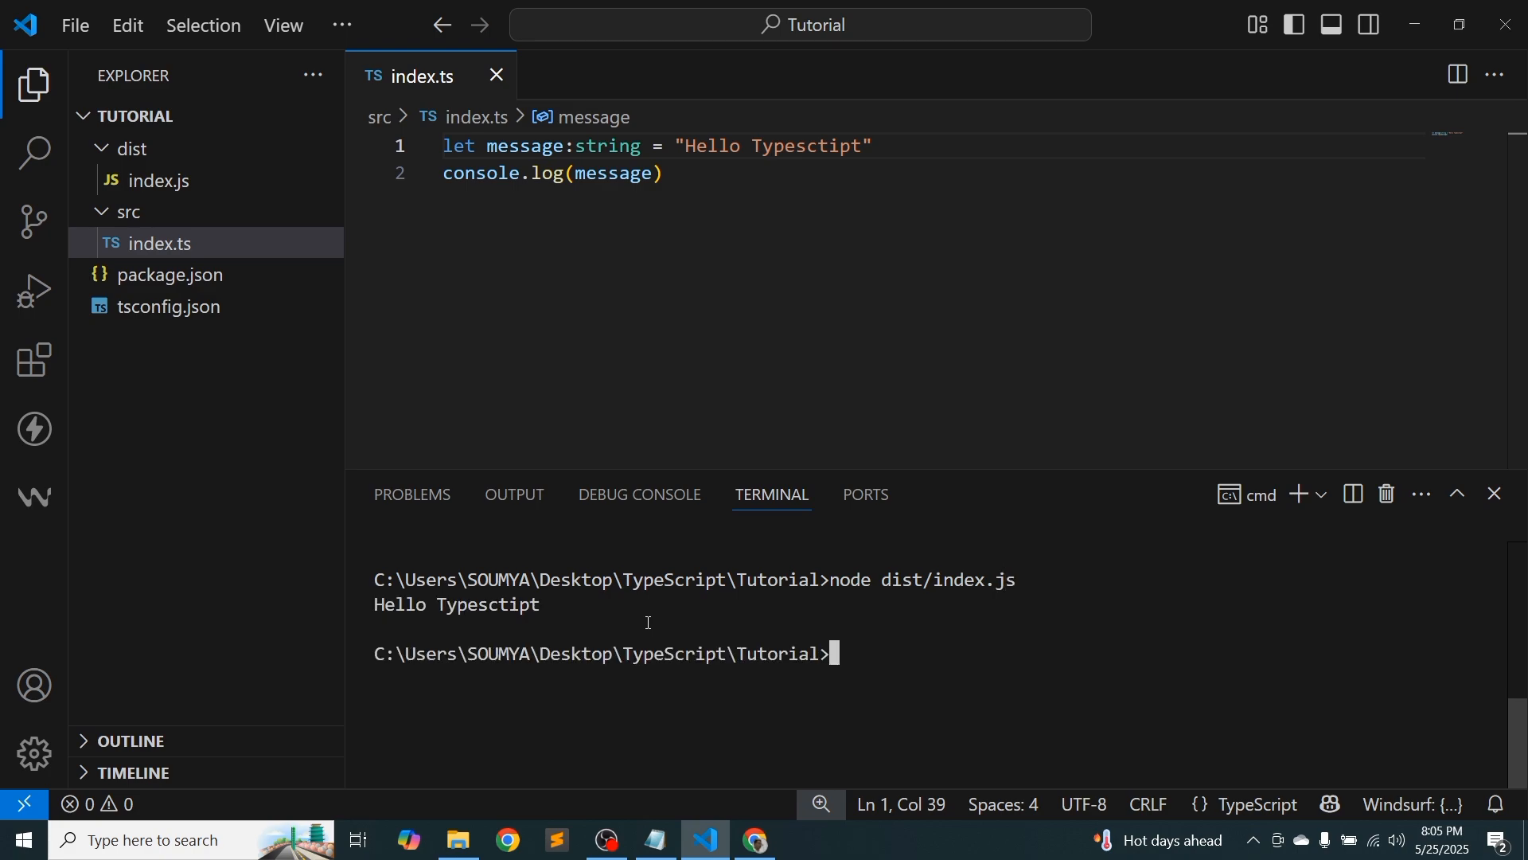
click(797, 147)
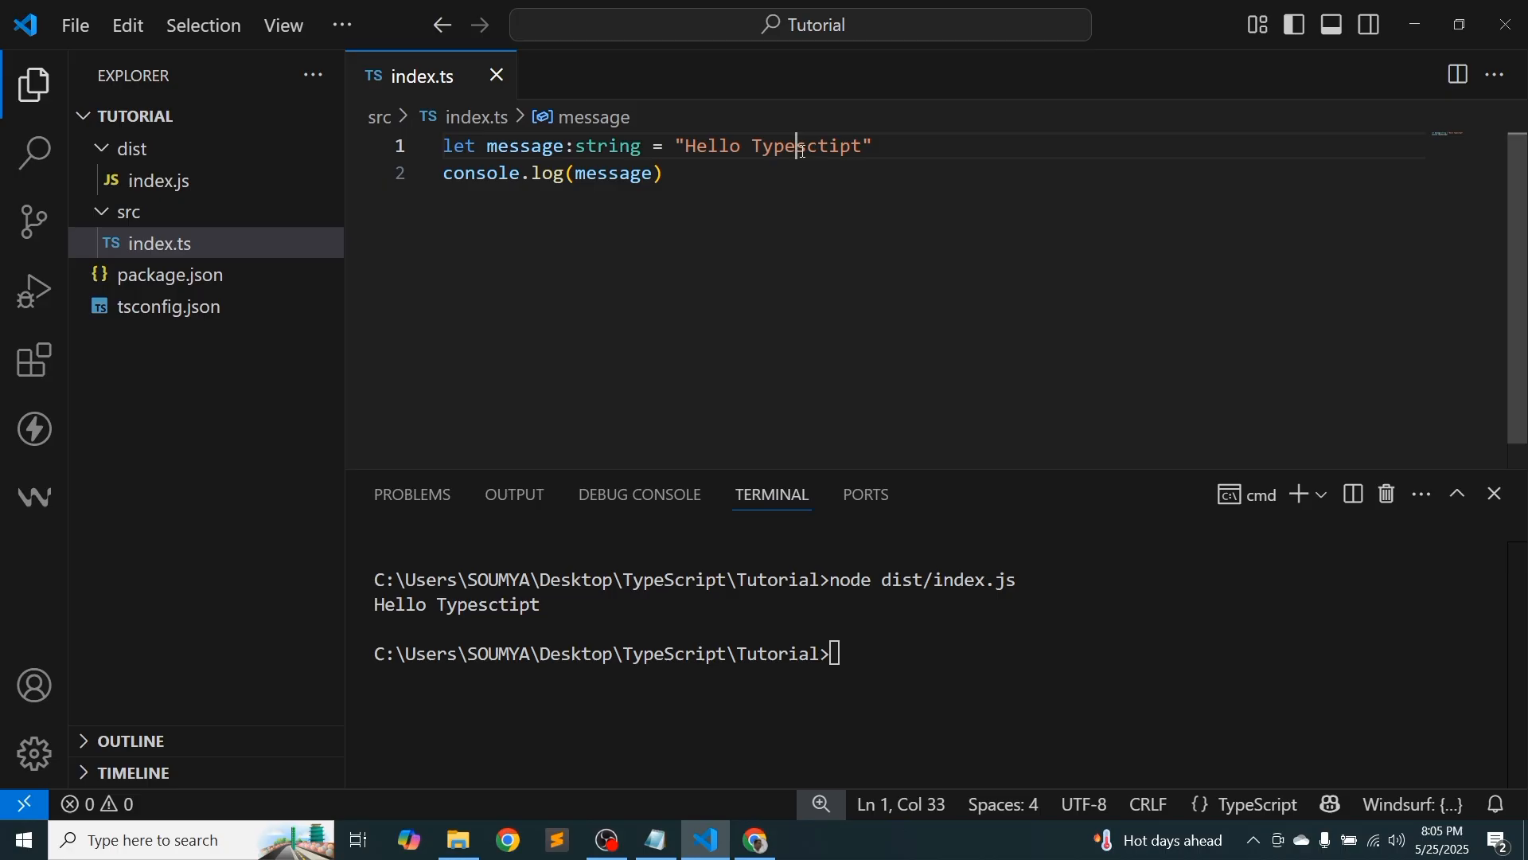
Replace Typesctipt with World in index.ts and rerun the stale compiled script
text(World)
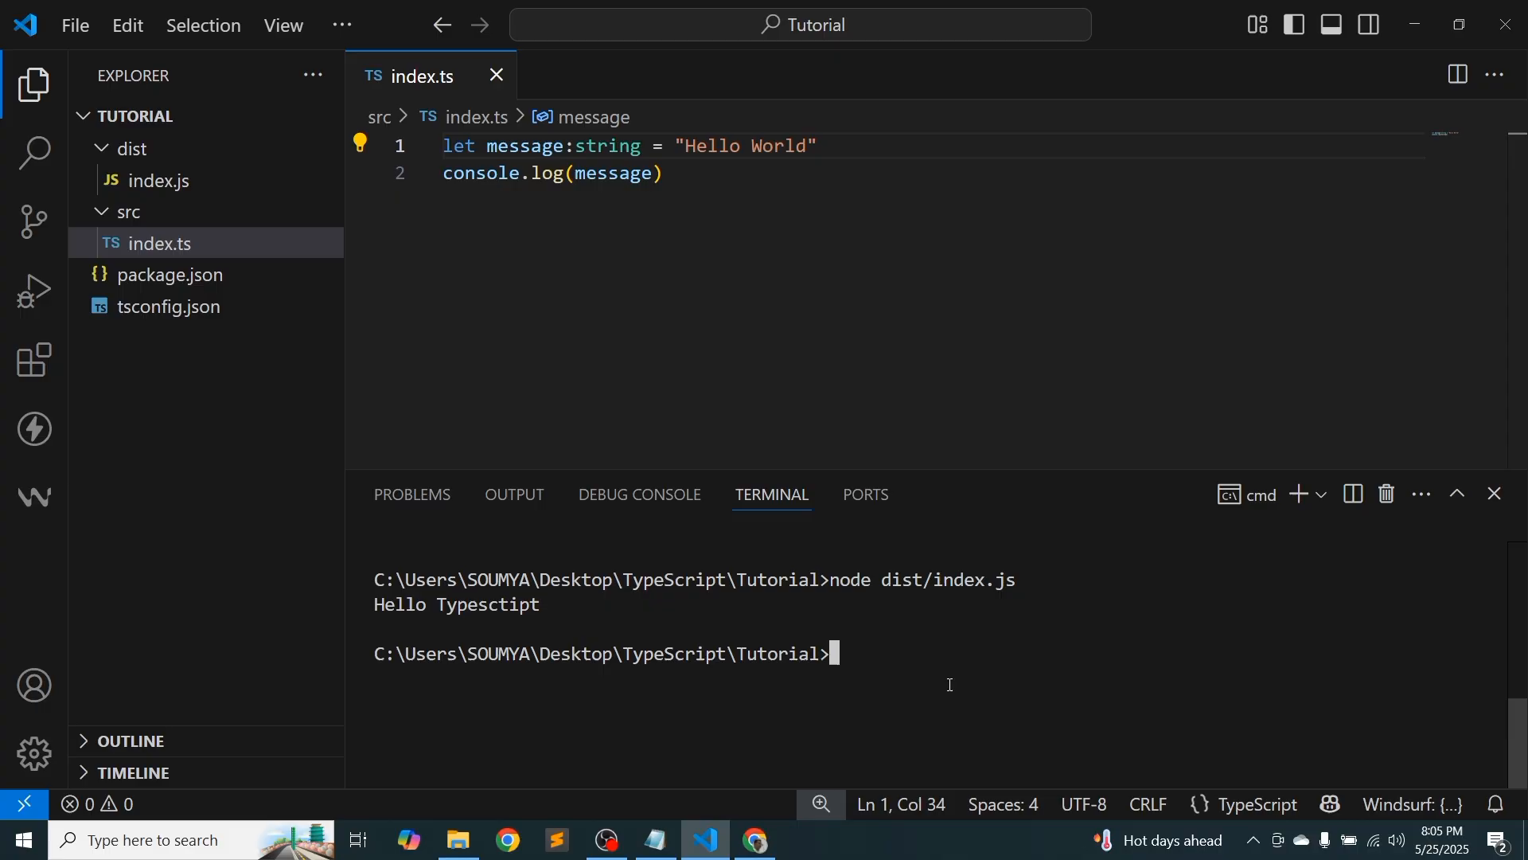
key(Return)
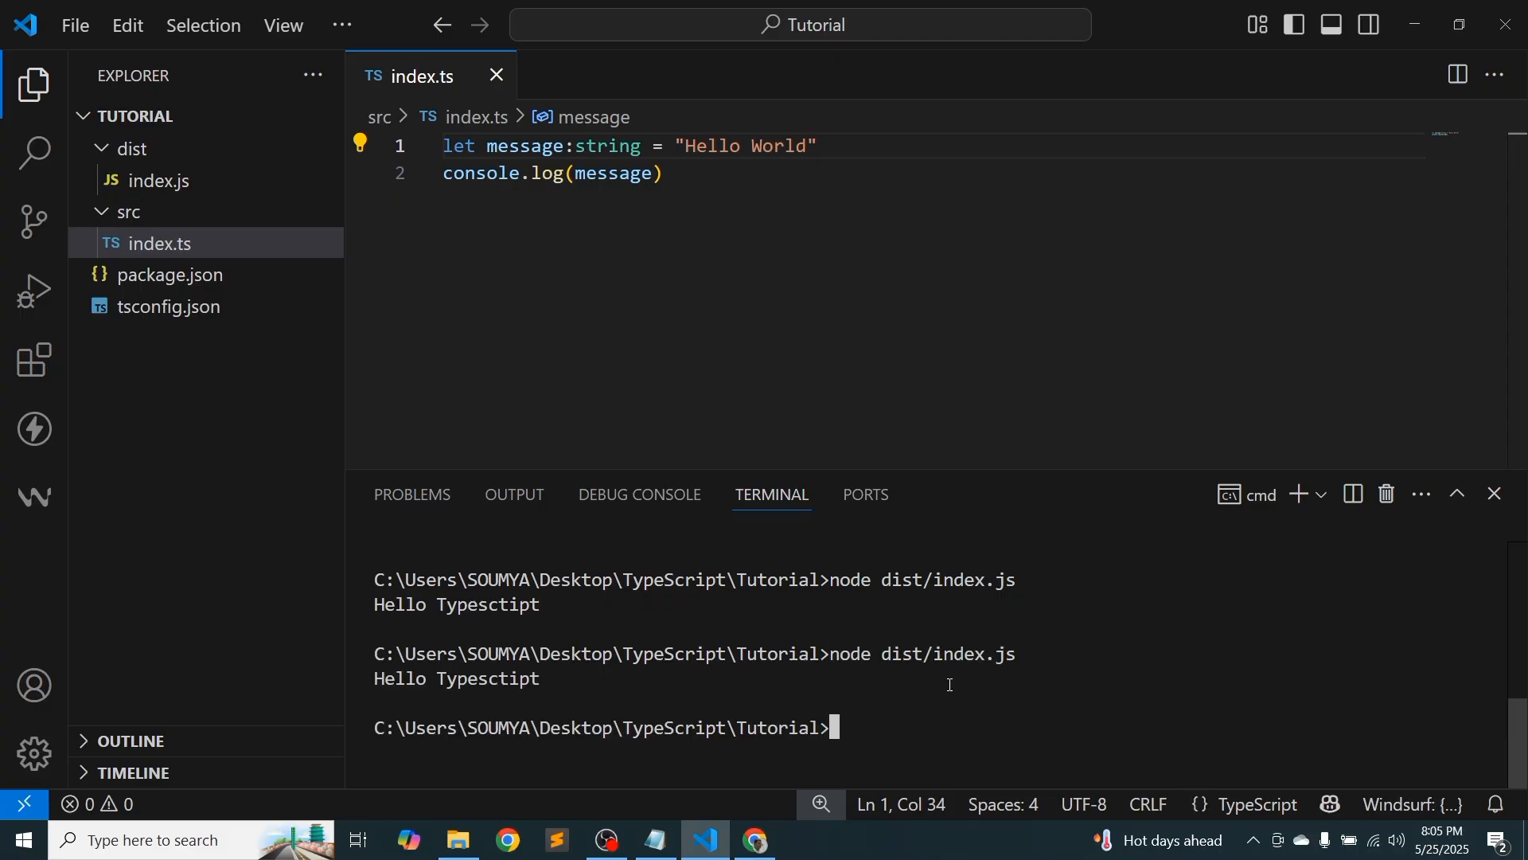
Recompile with npx tsc, then run node dist/index.js to print 'Hello World'
text(n)
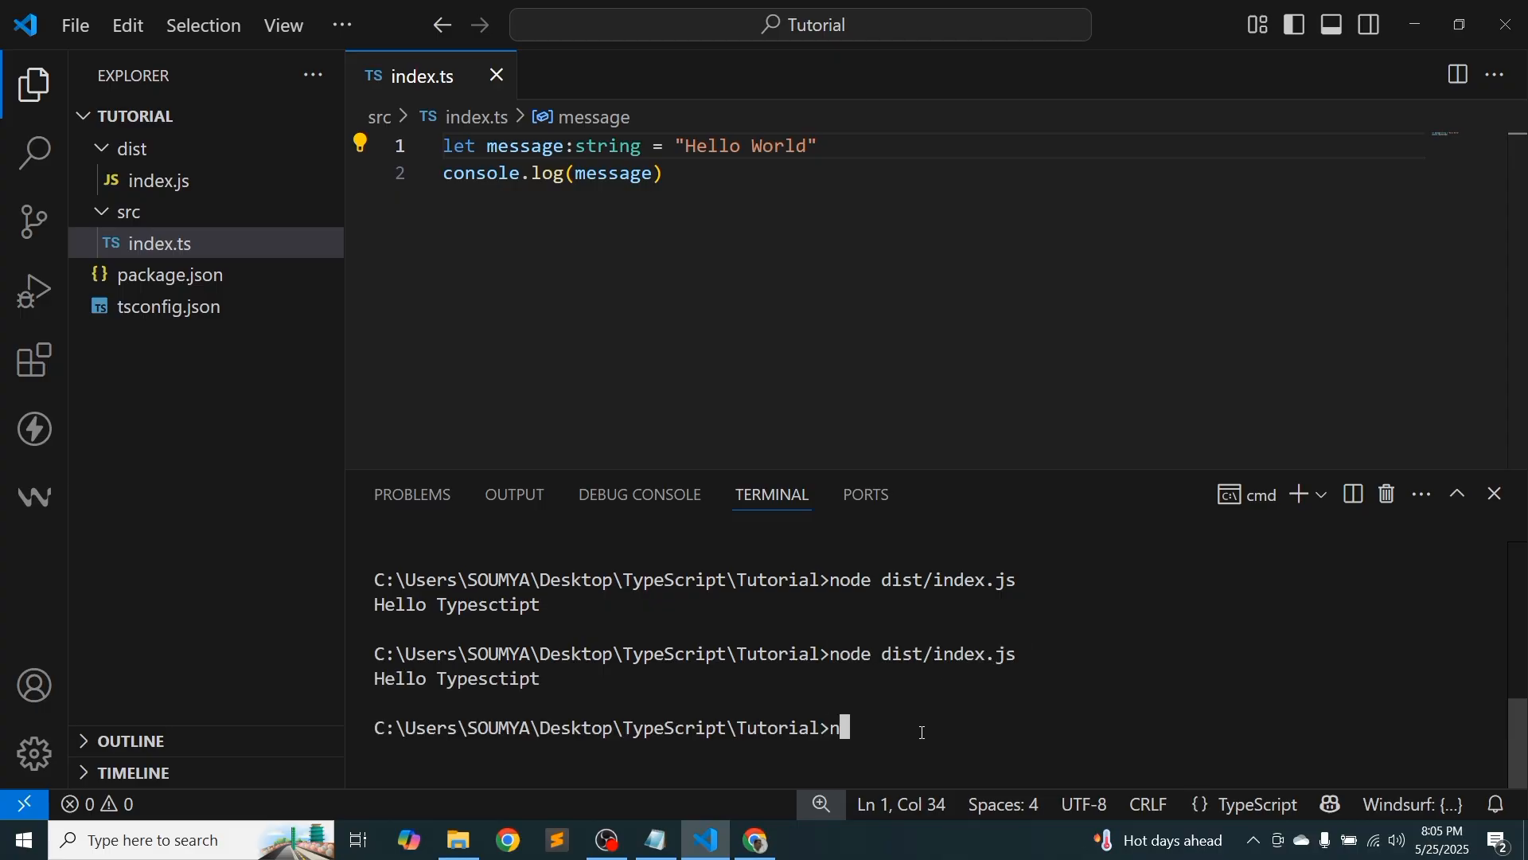
text(px)
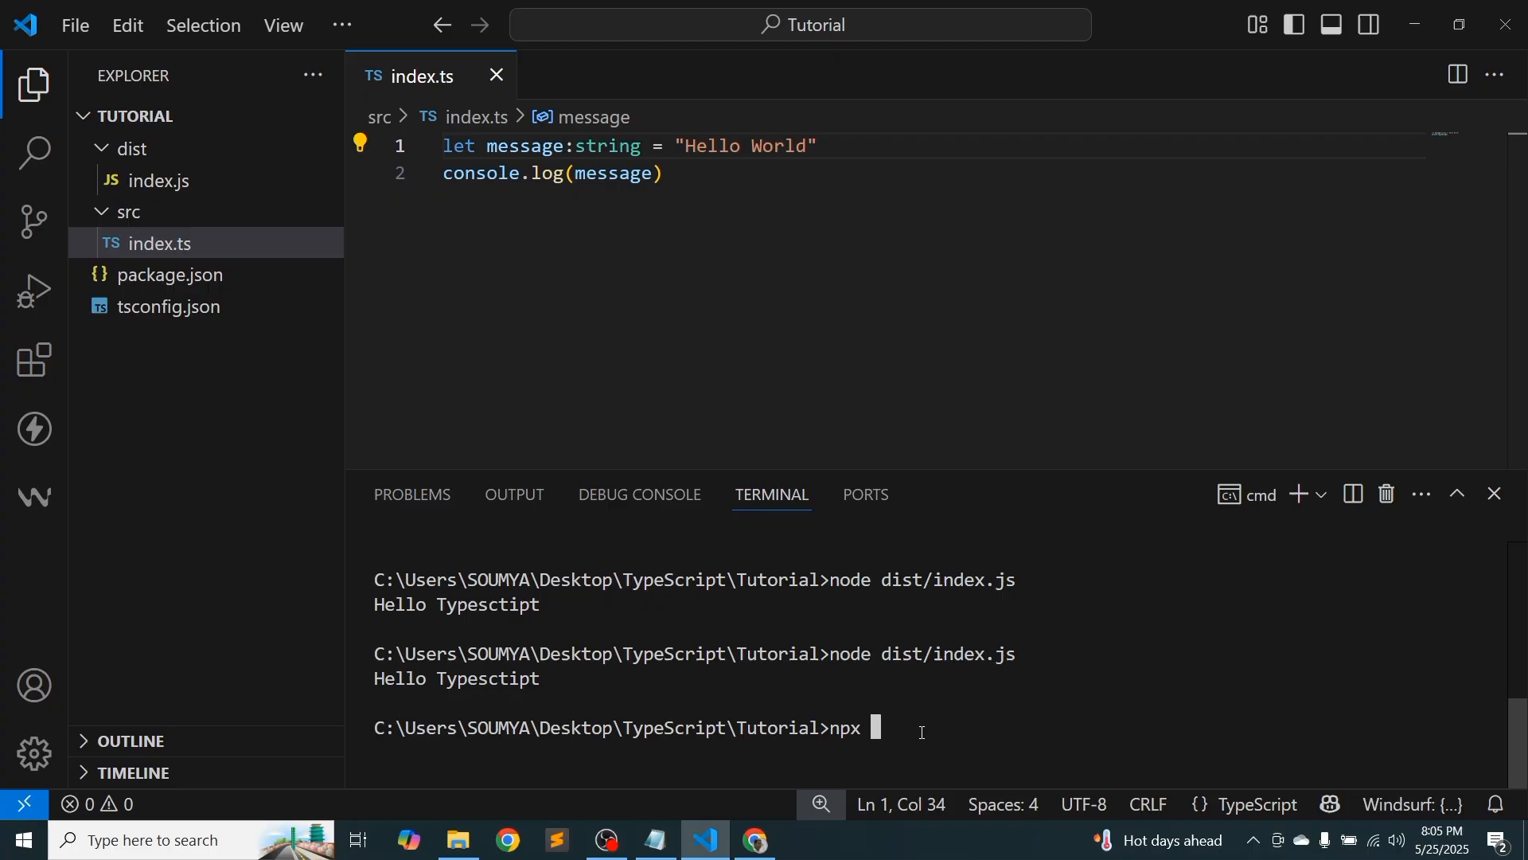
text(tsc)
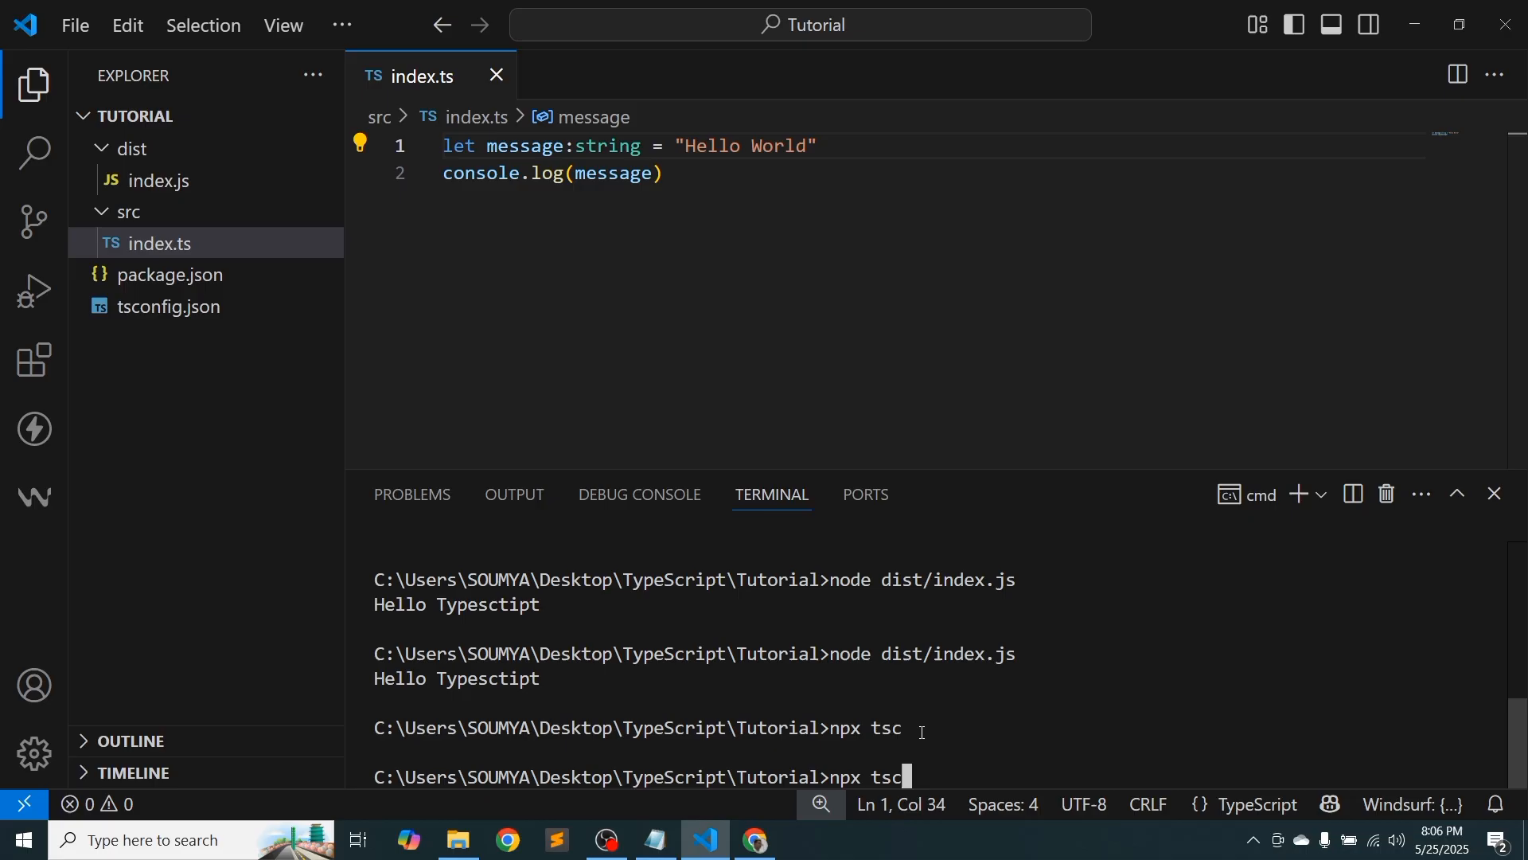
text(node dist/index.js)
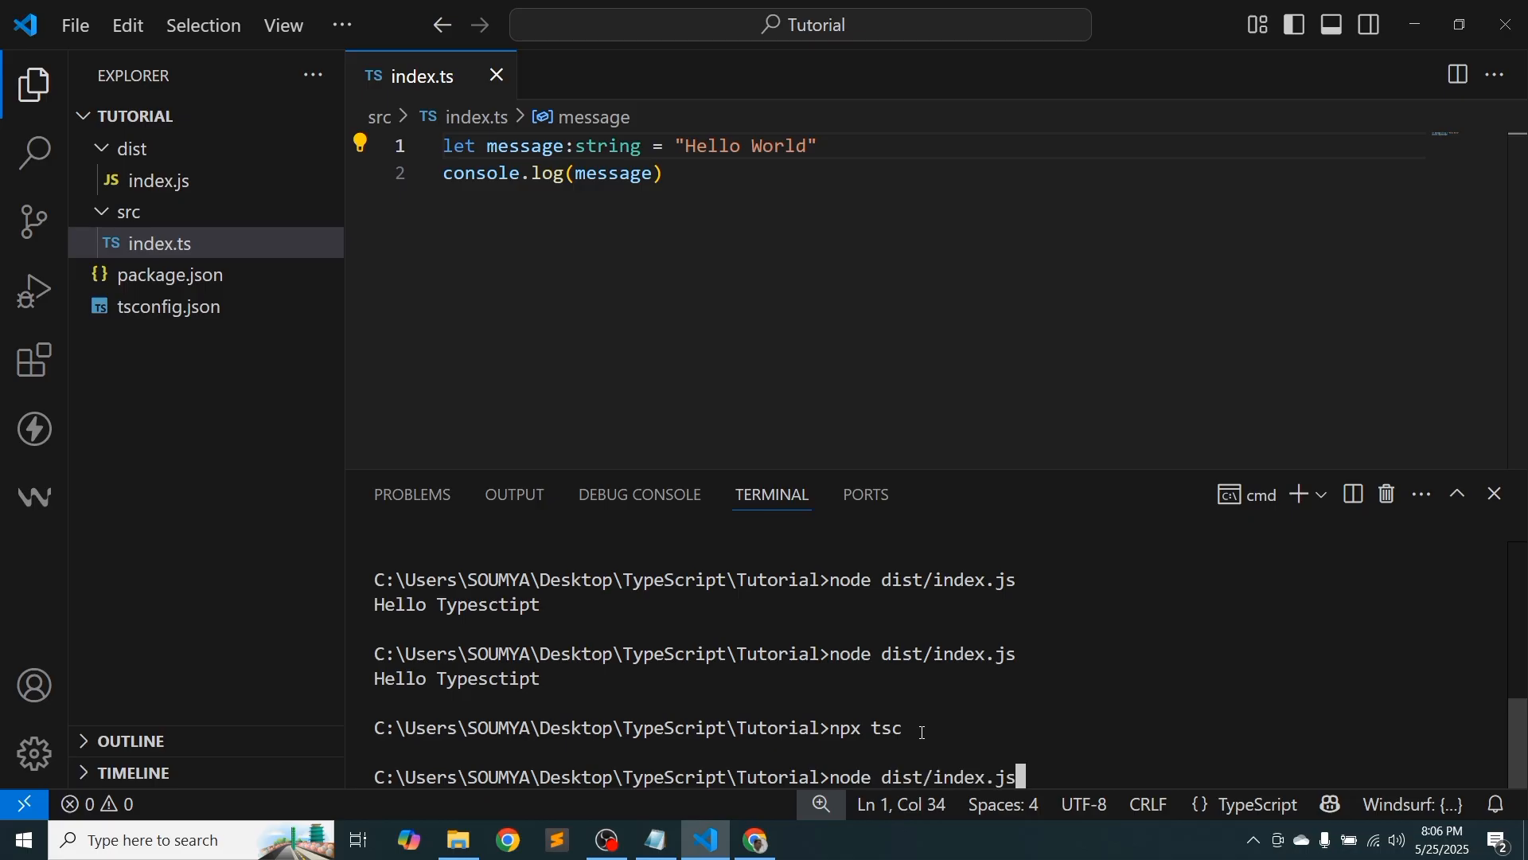
key(Return)
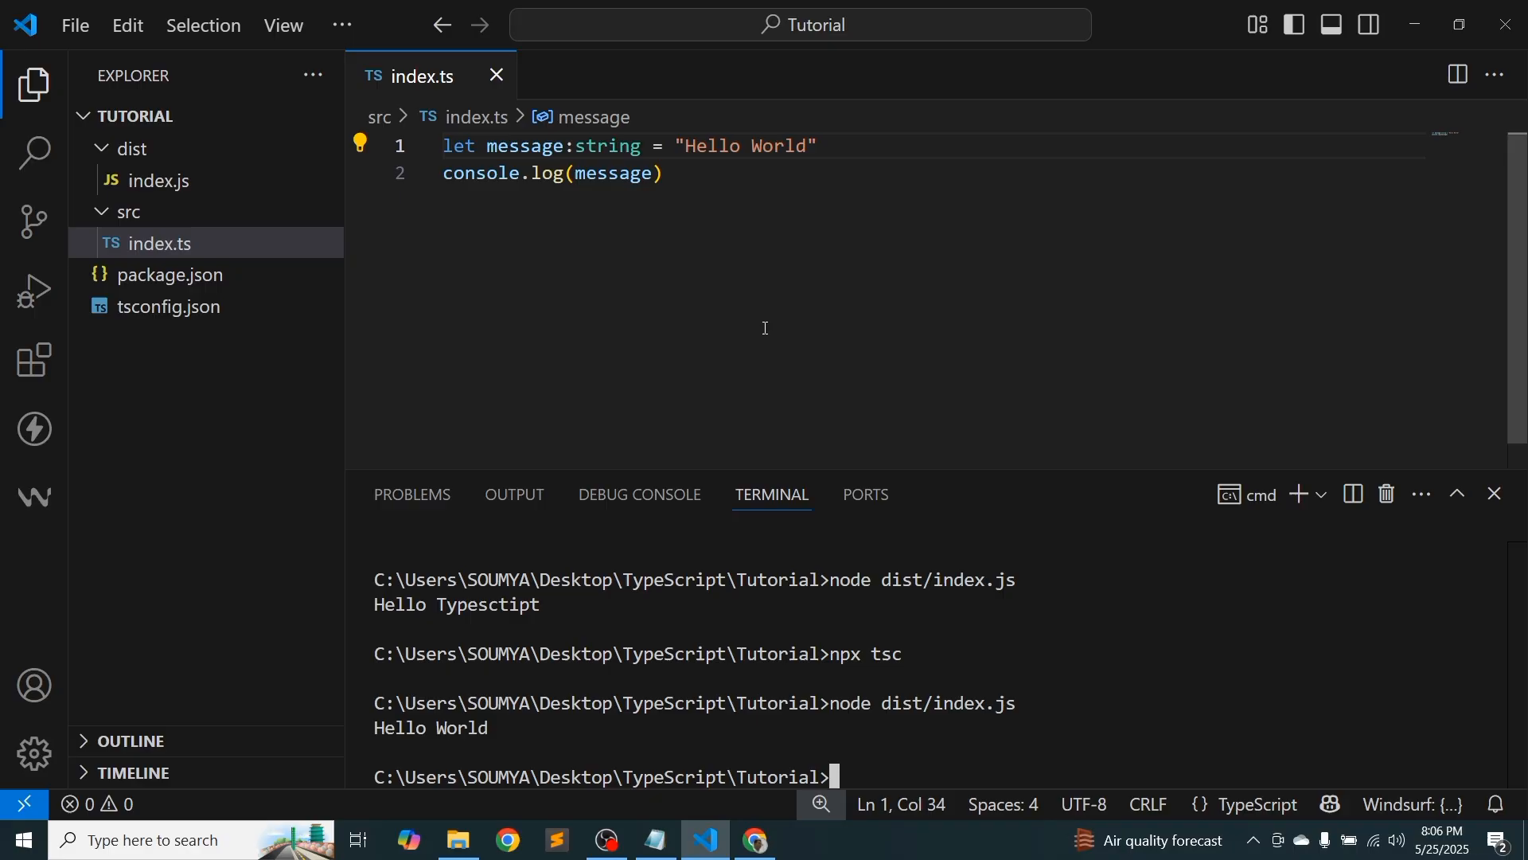
mouse_move(769, 230)
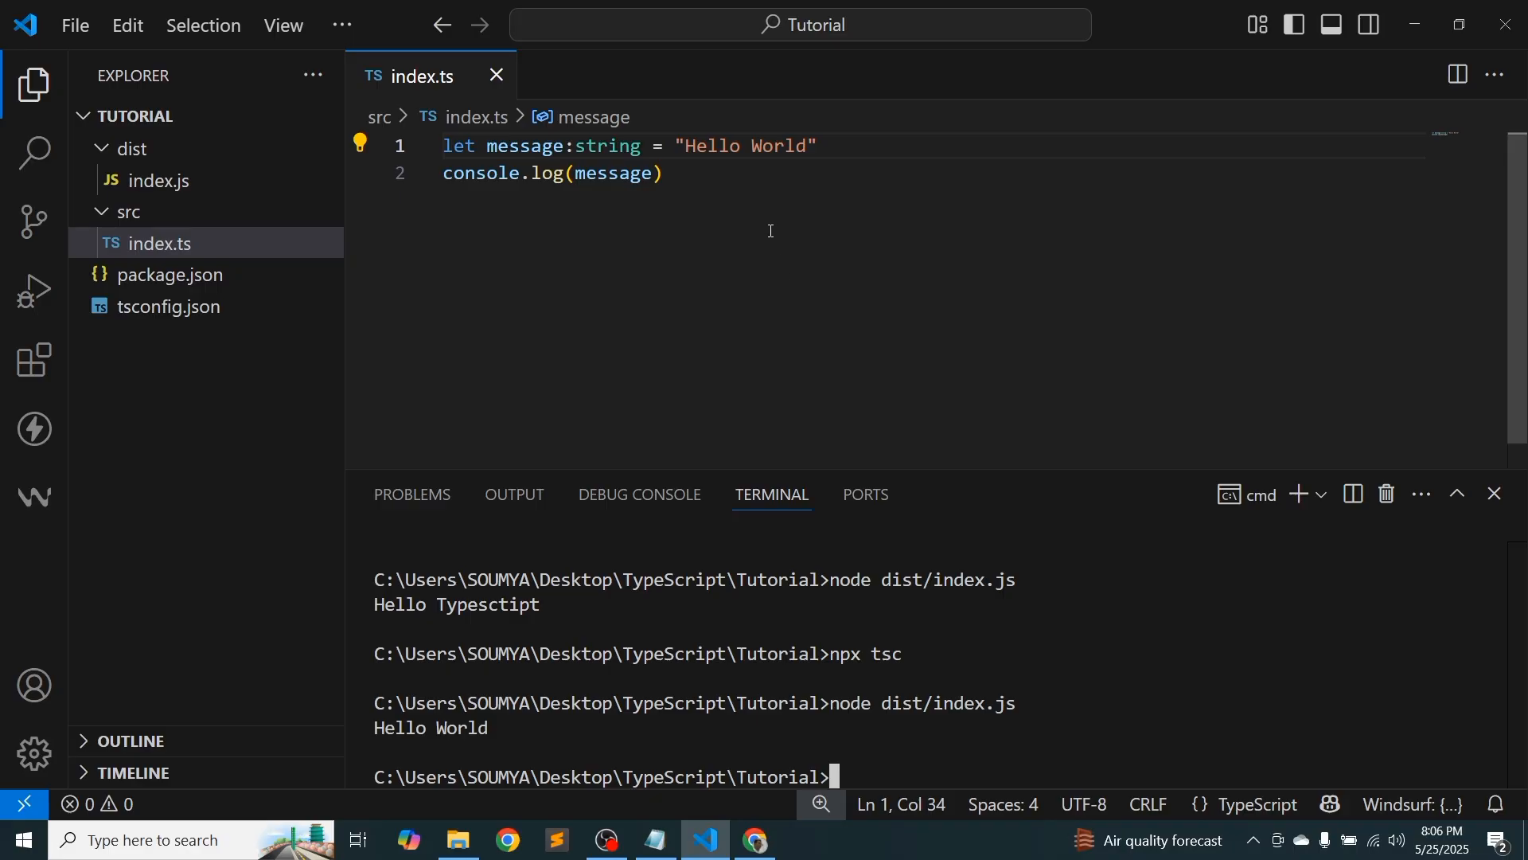
mouse_move(928, 720)
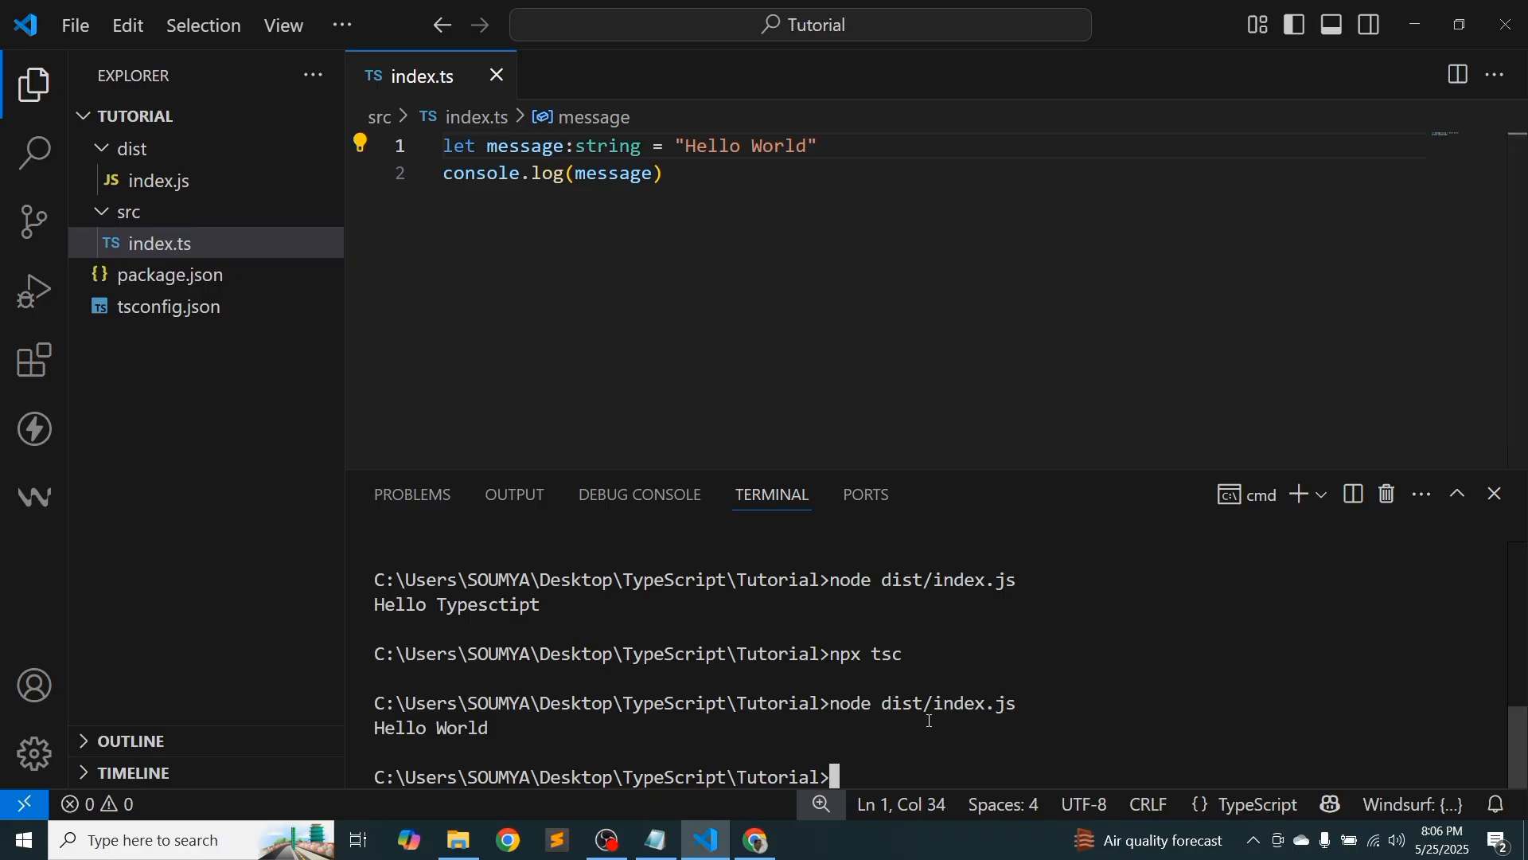
mouse_move(1045, 704)
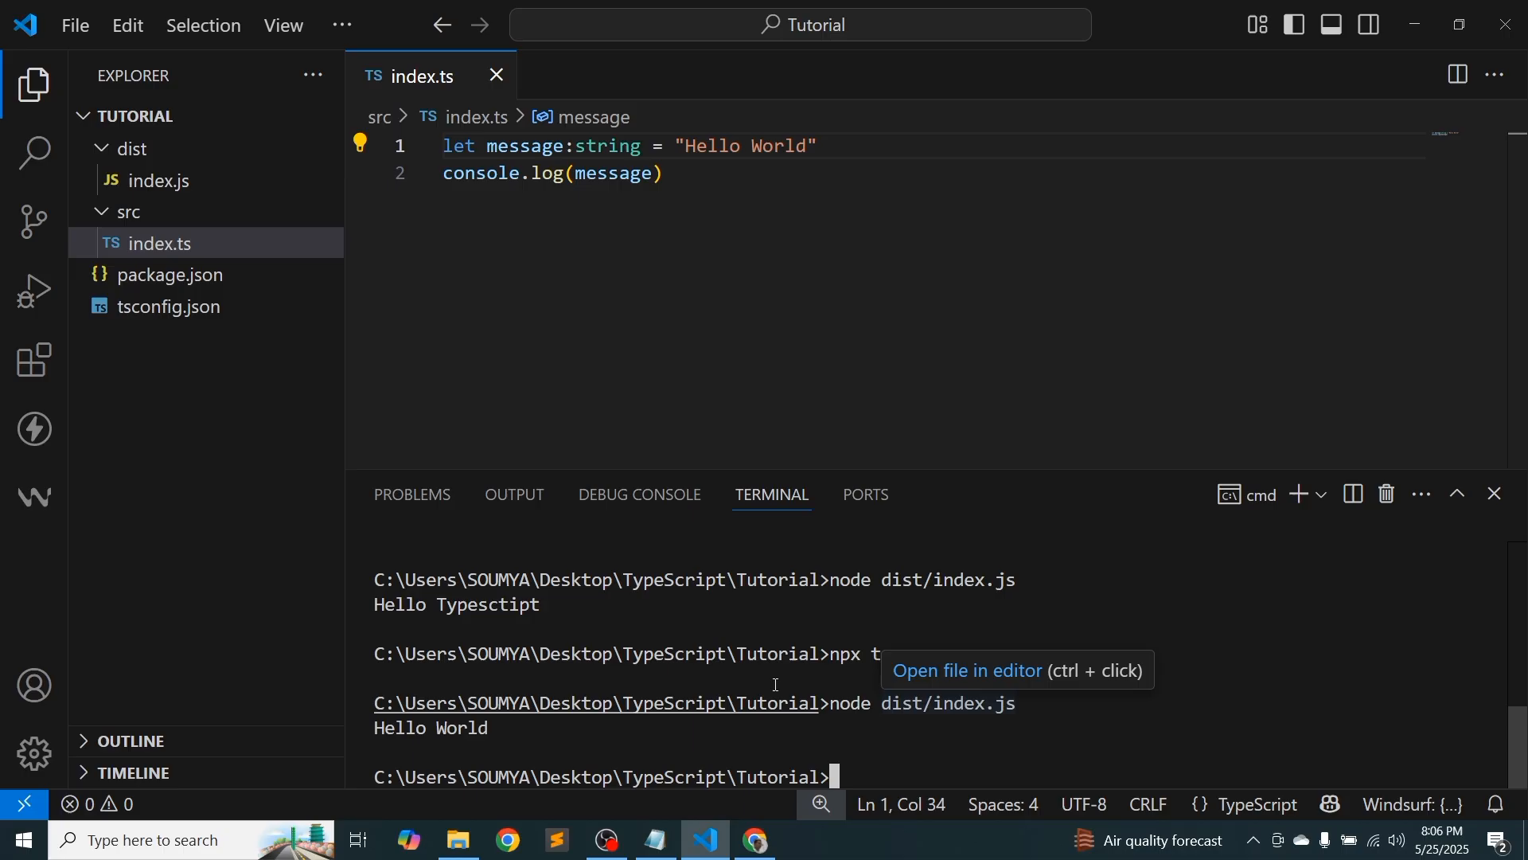
mouse_move(312, 114)
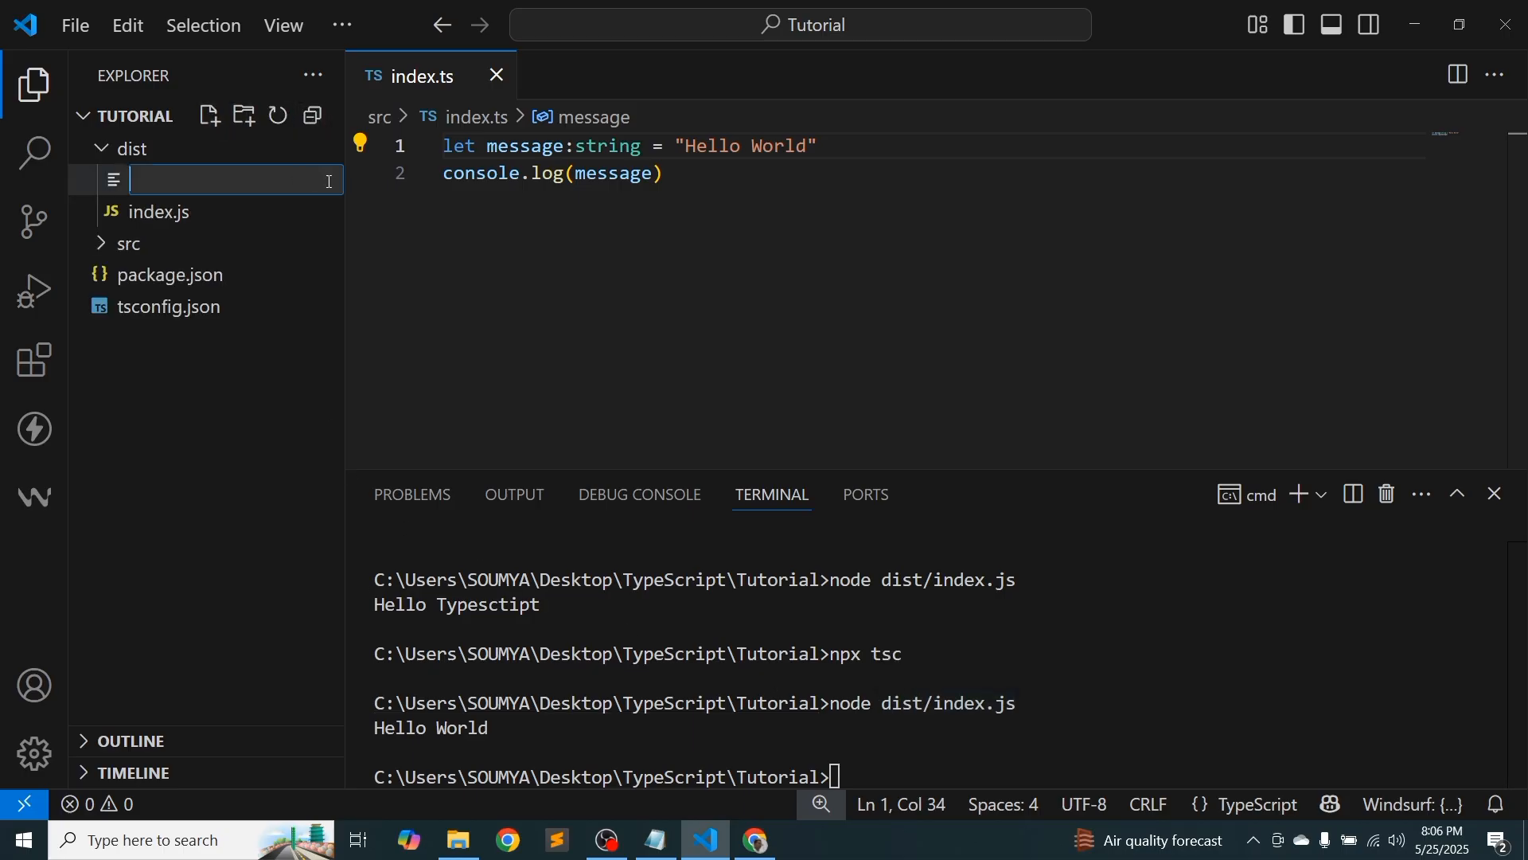
Create index.html in the dist folder and open it in the editor
text(inde)
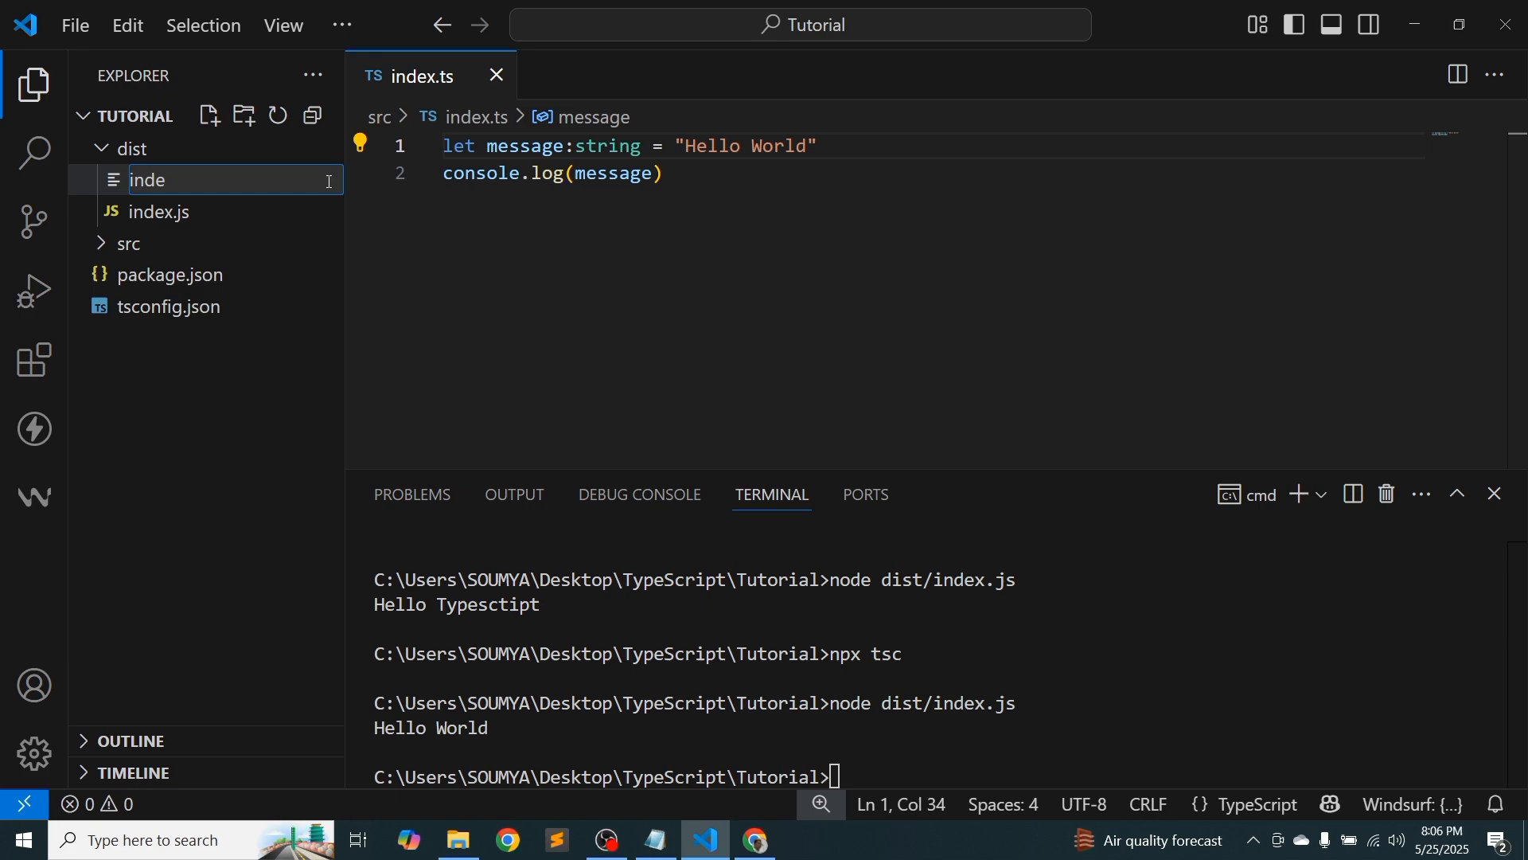
key(Escape)
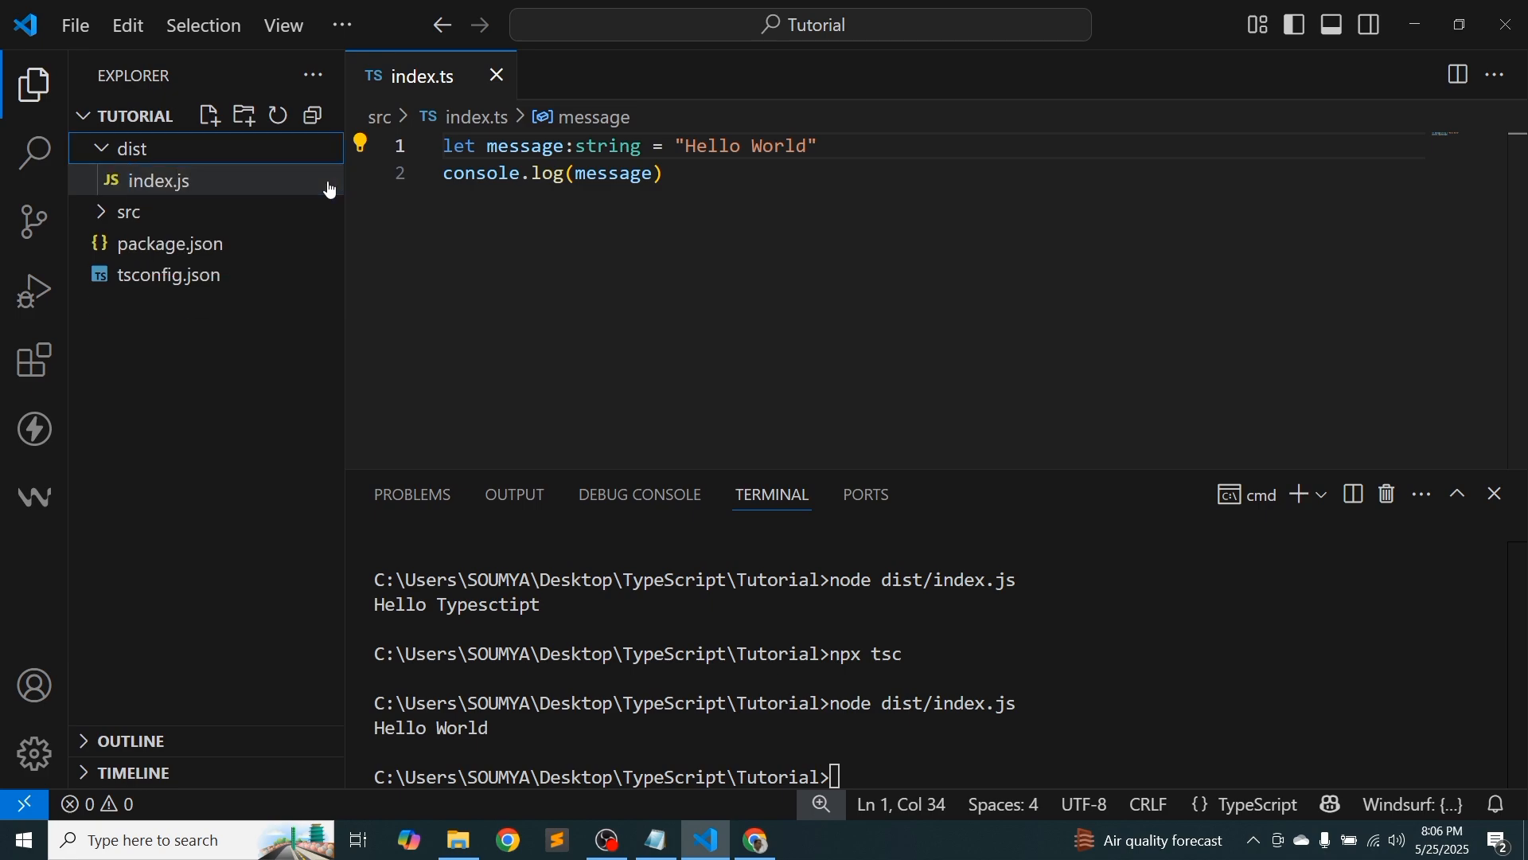
click(208, 115)
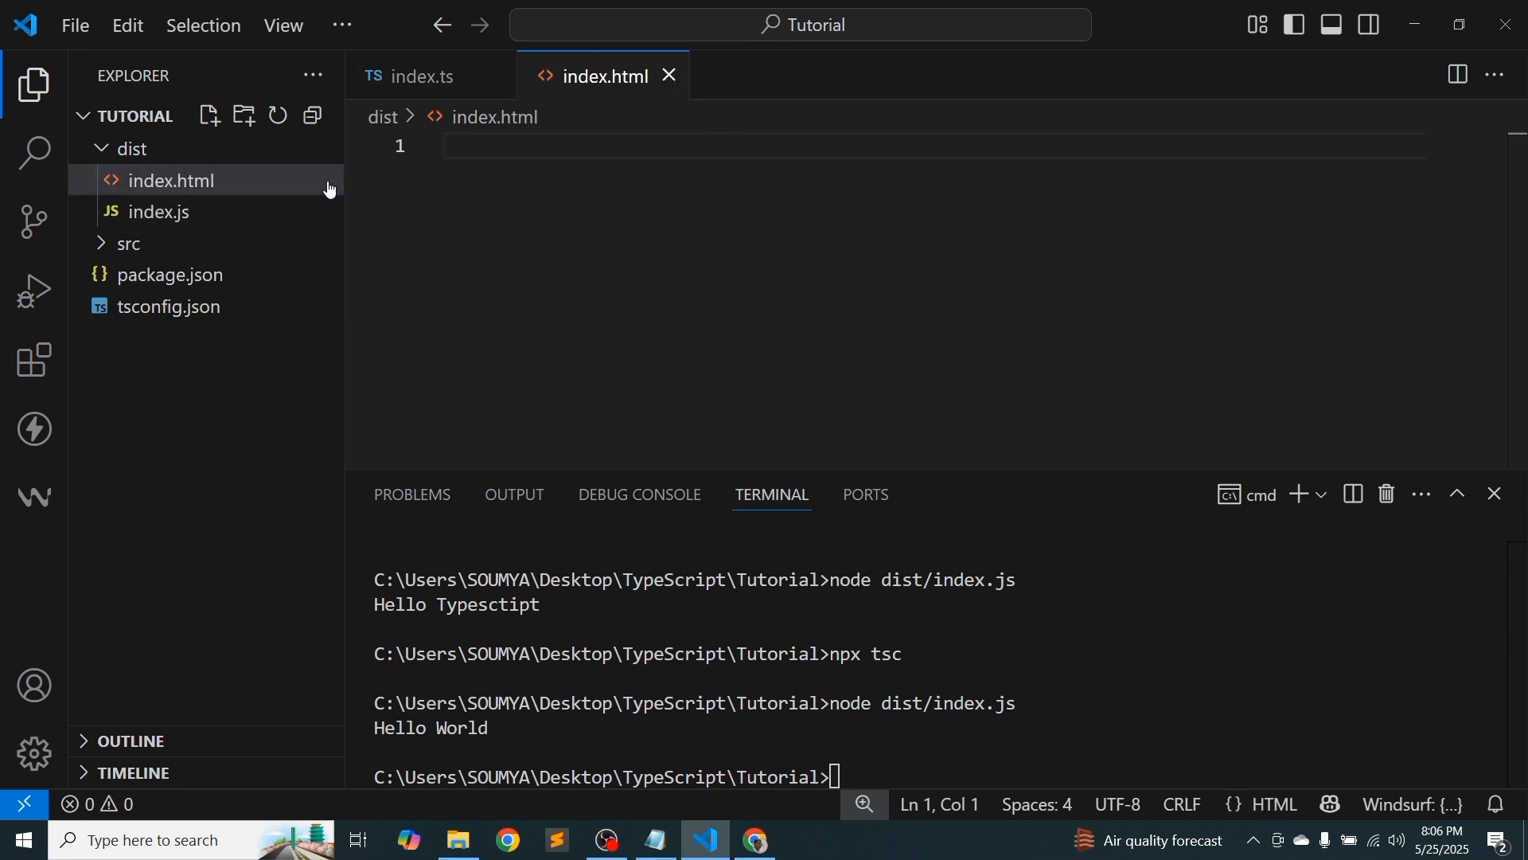
mouse_move(494, 210)
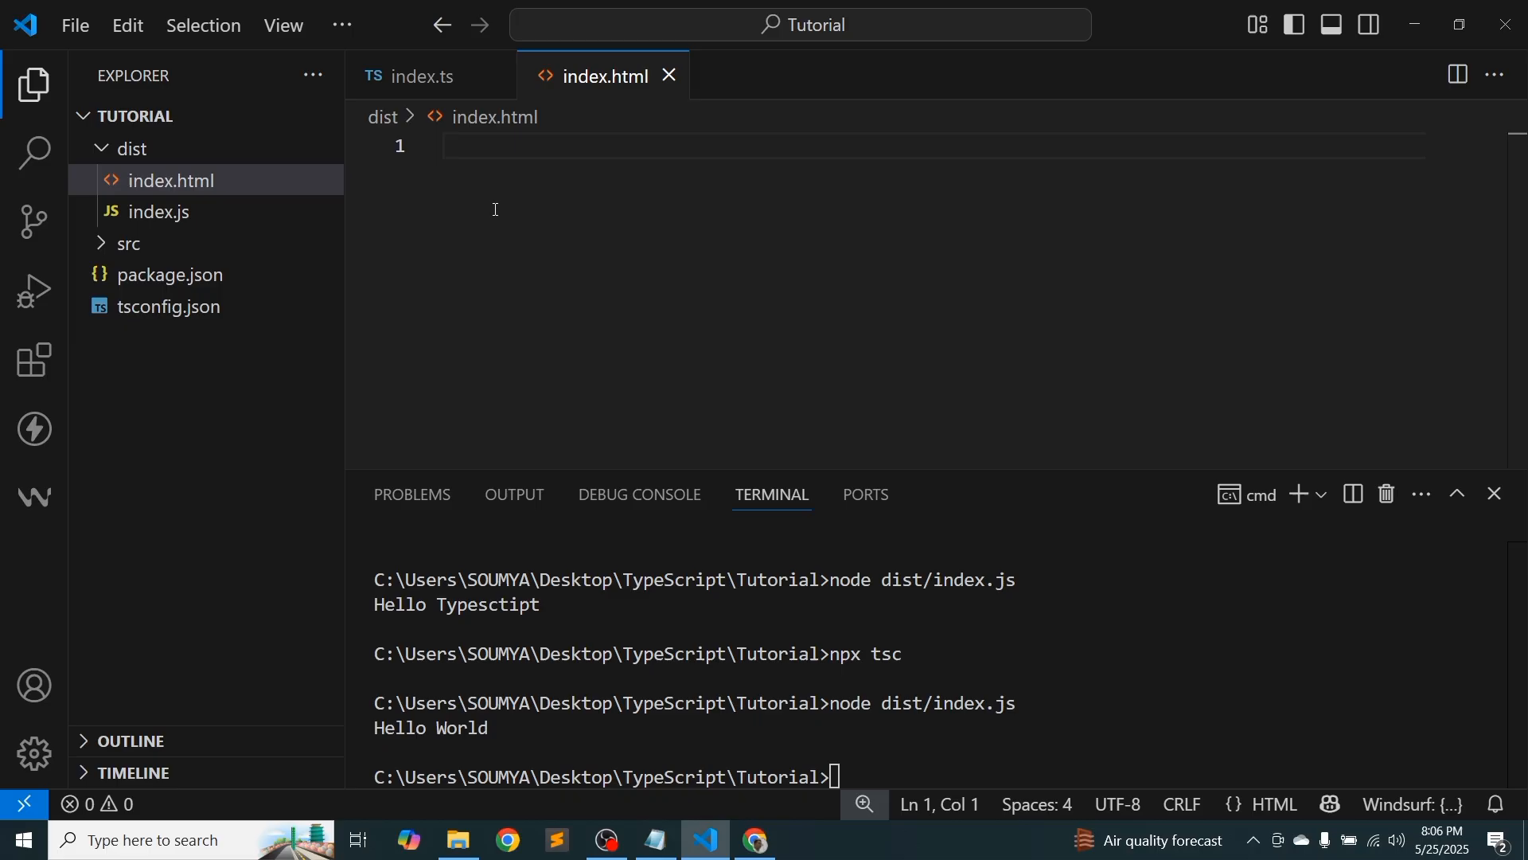
mouse_move(170, 182)
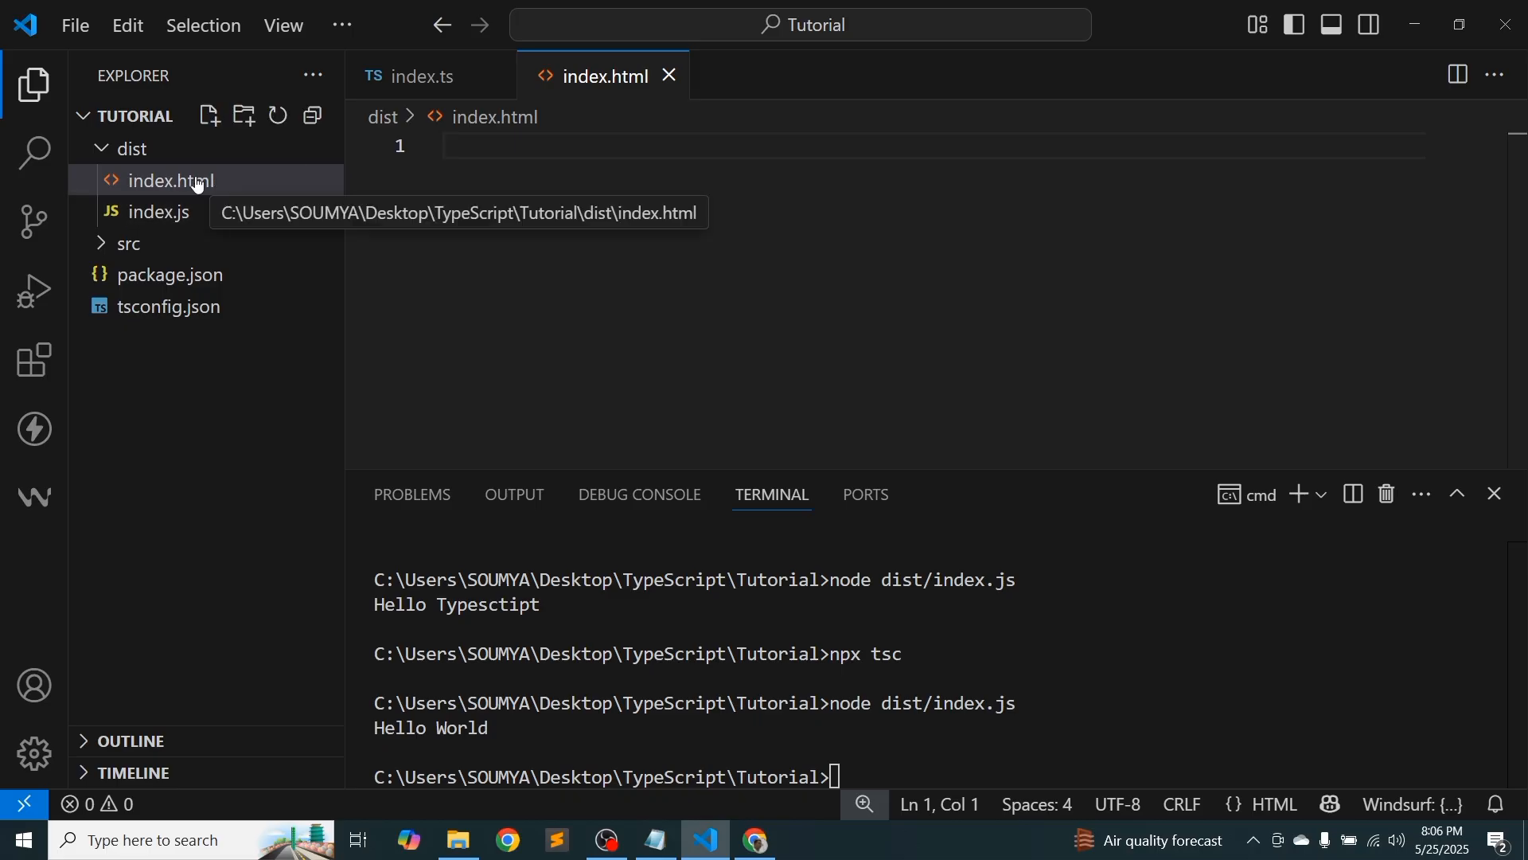
click(756, 838)
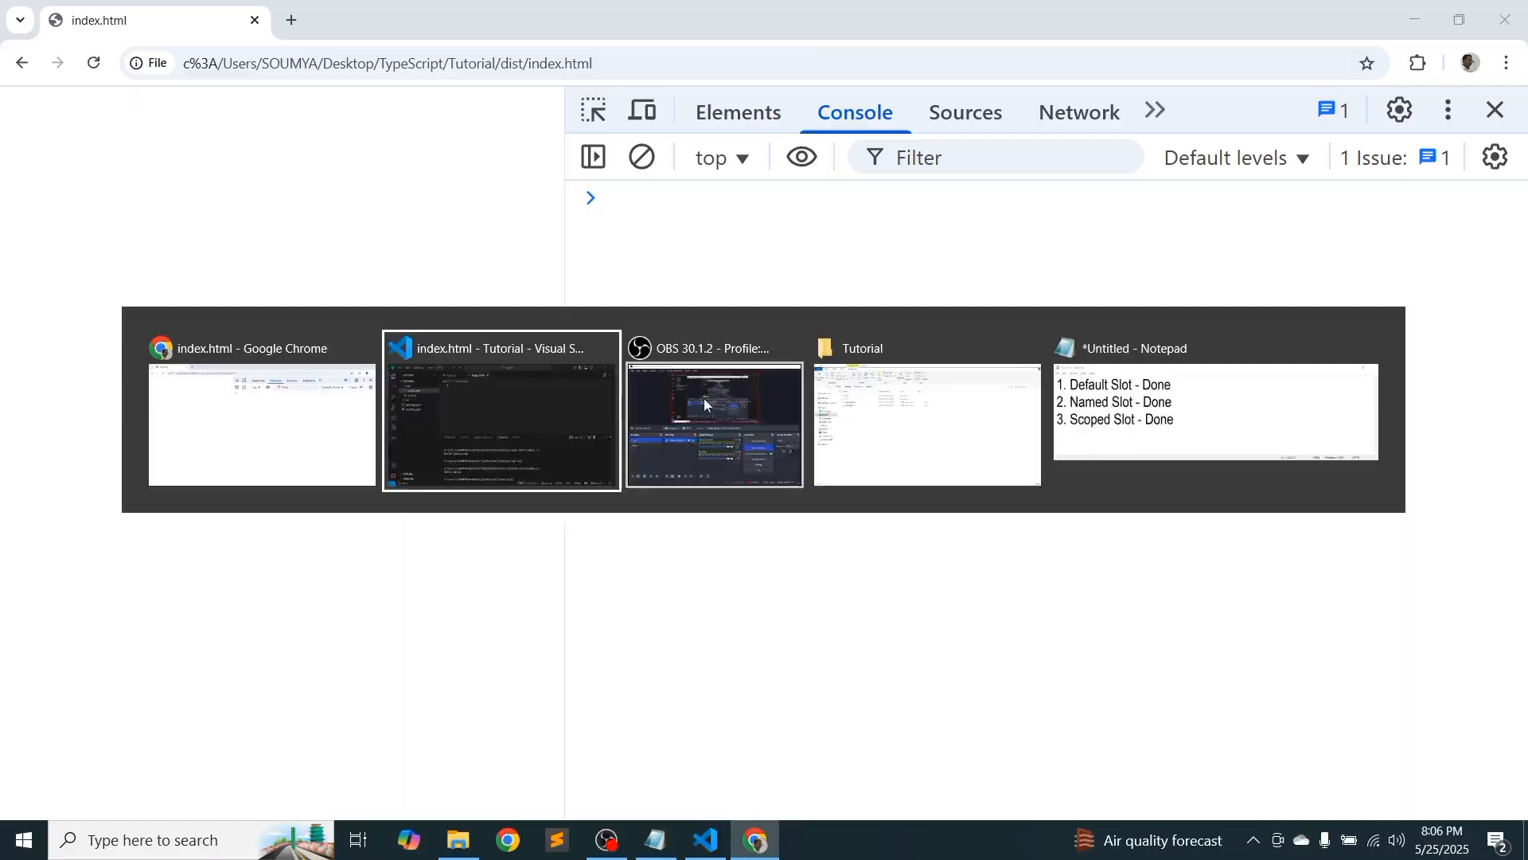
click(501, 424)
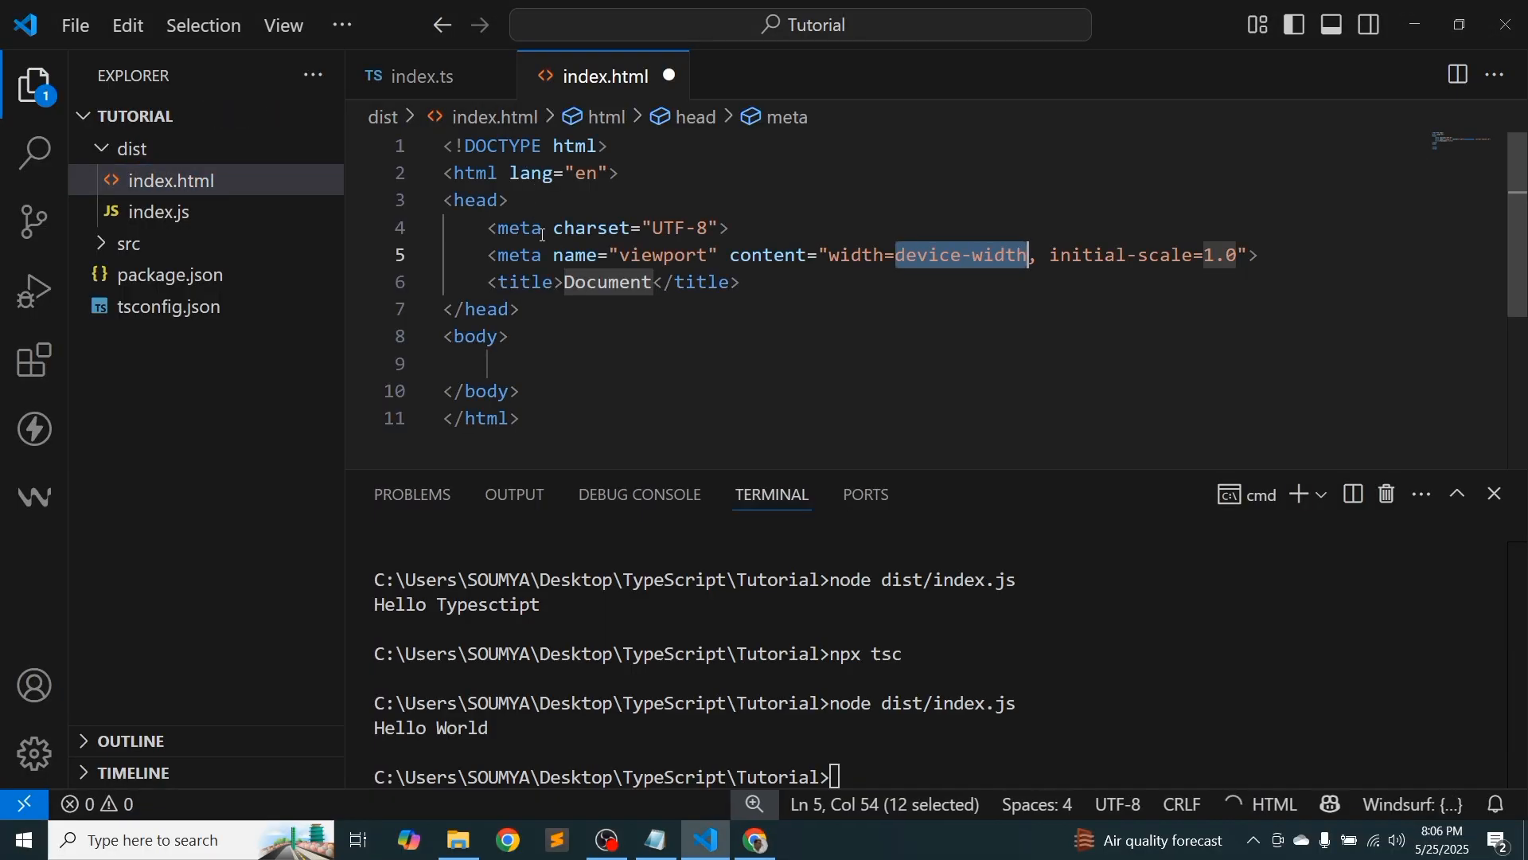
Set the page title and an h1 heading to 'Typescript Tutorial', then save
double_click(605, 282)
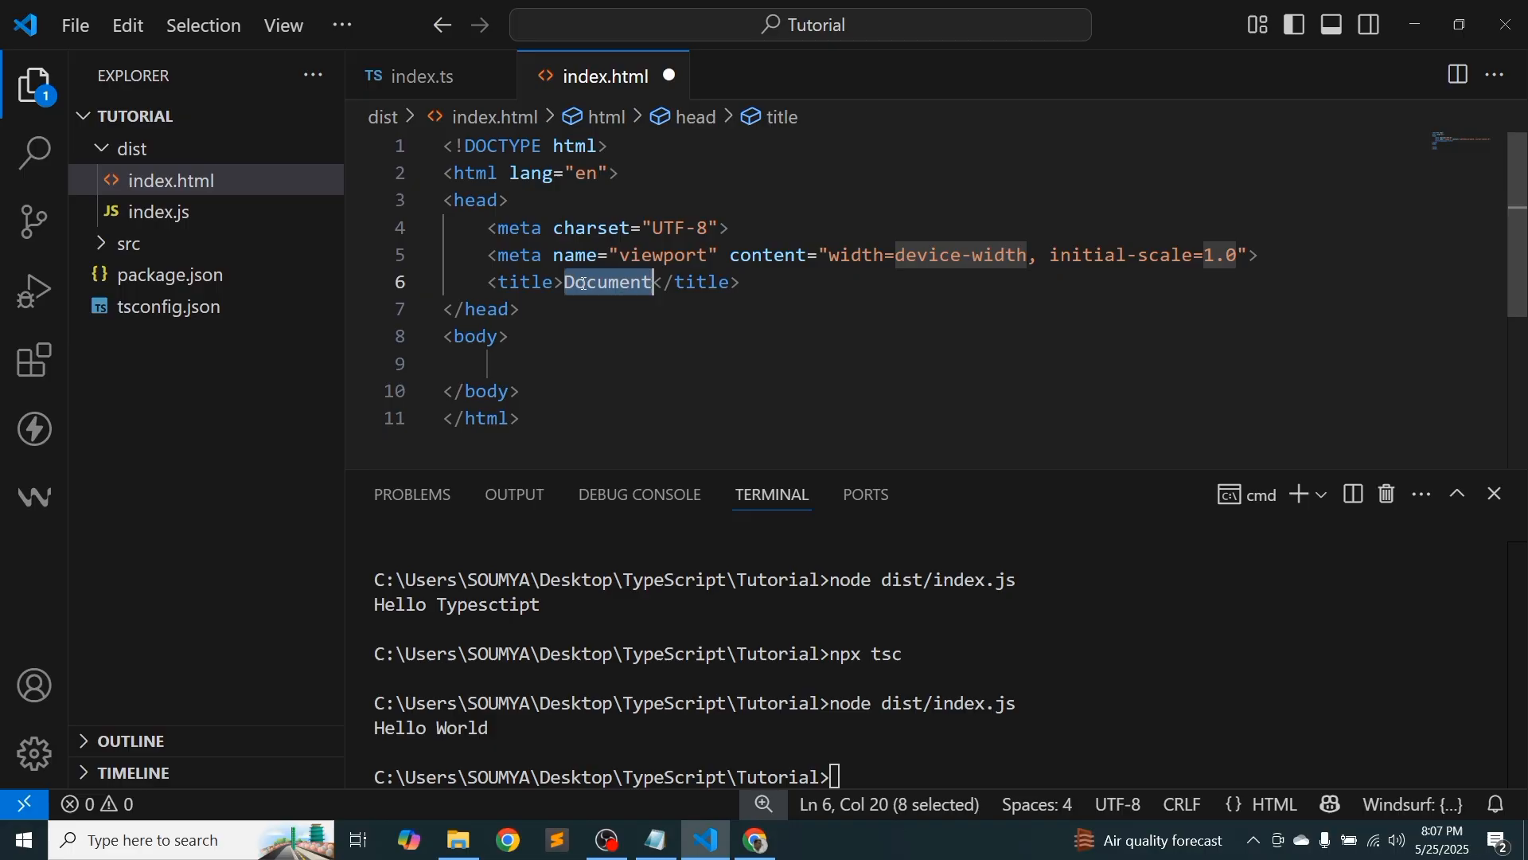
text(Typescript Tutorial)
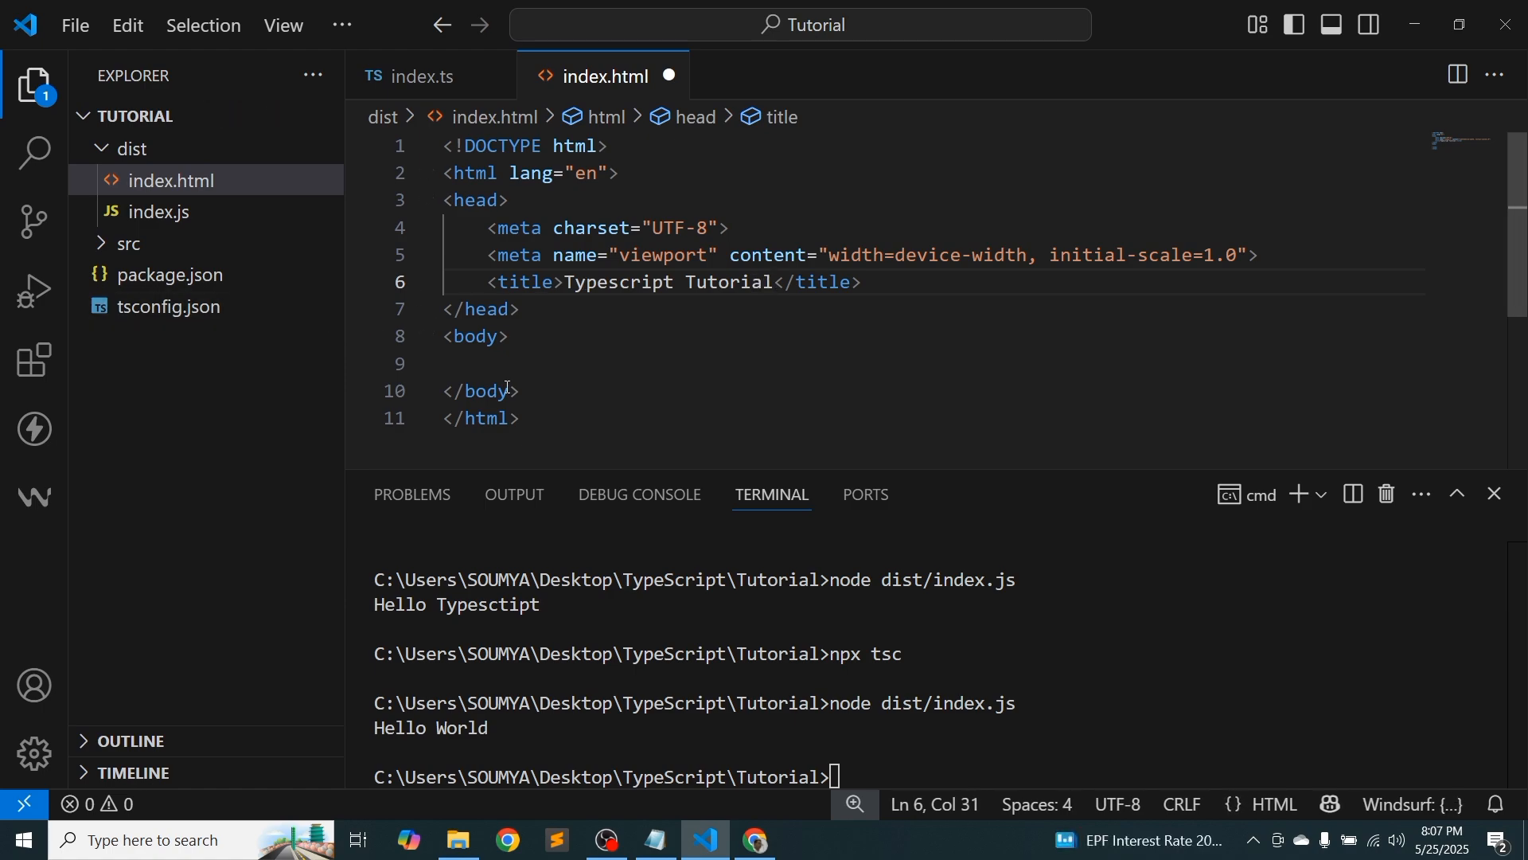
text(<)
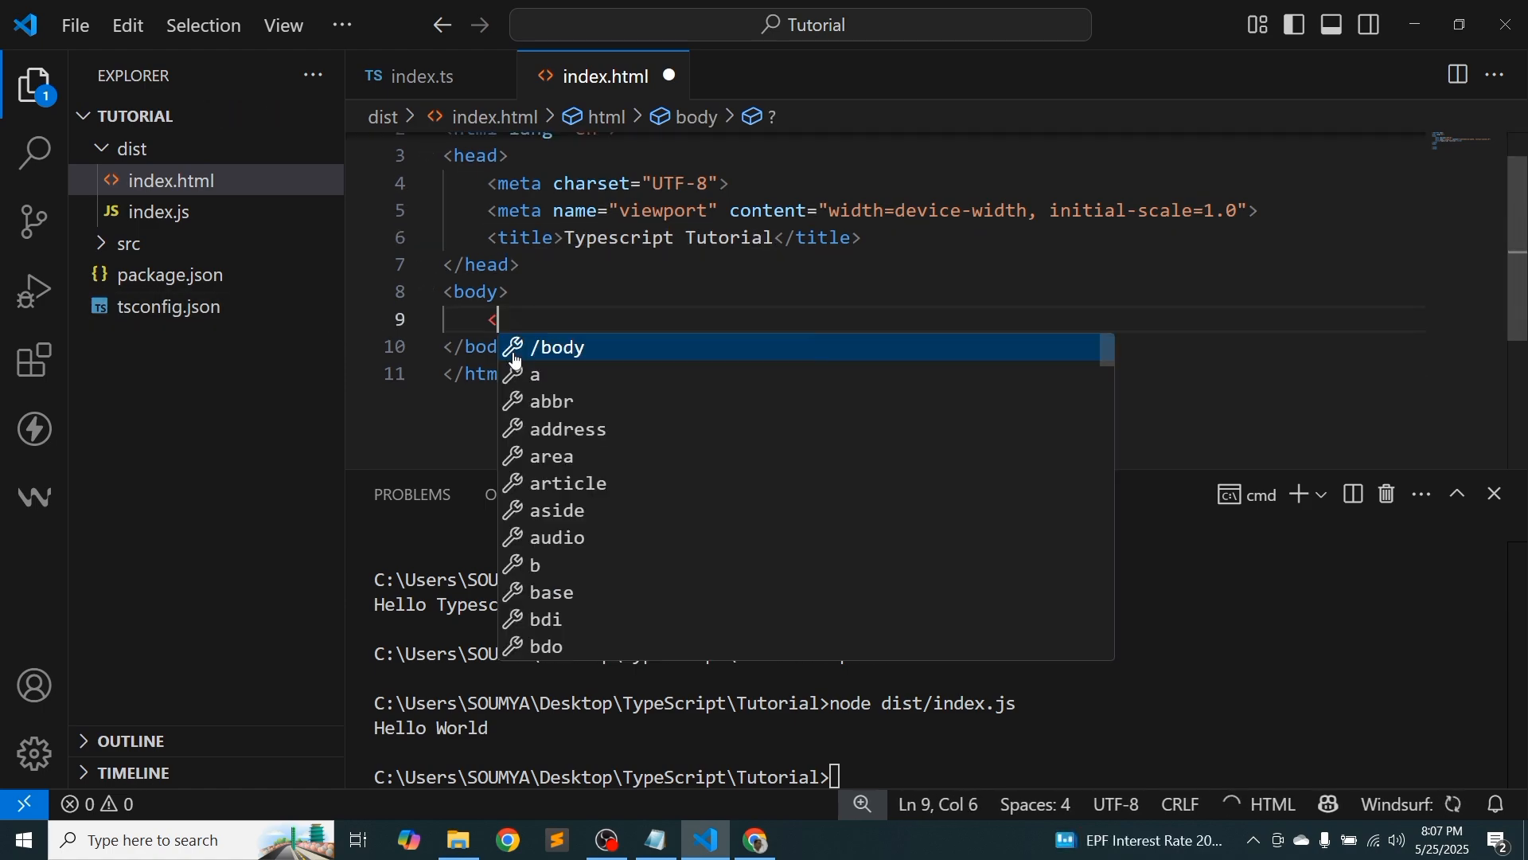
text(h1>)
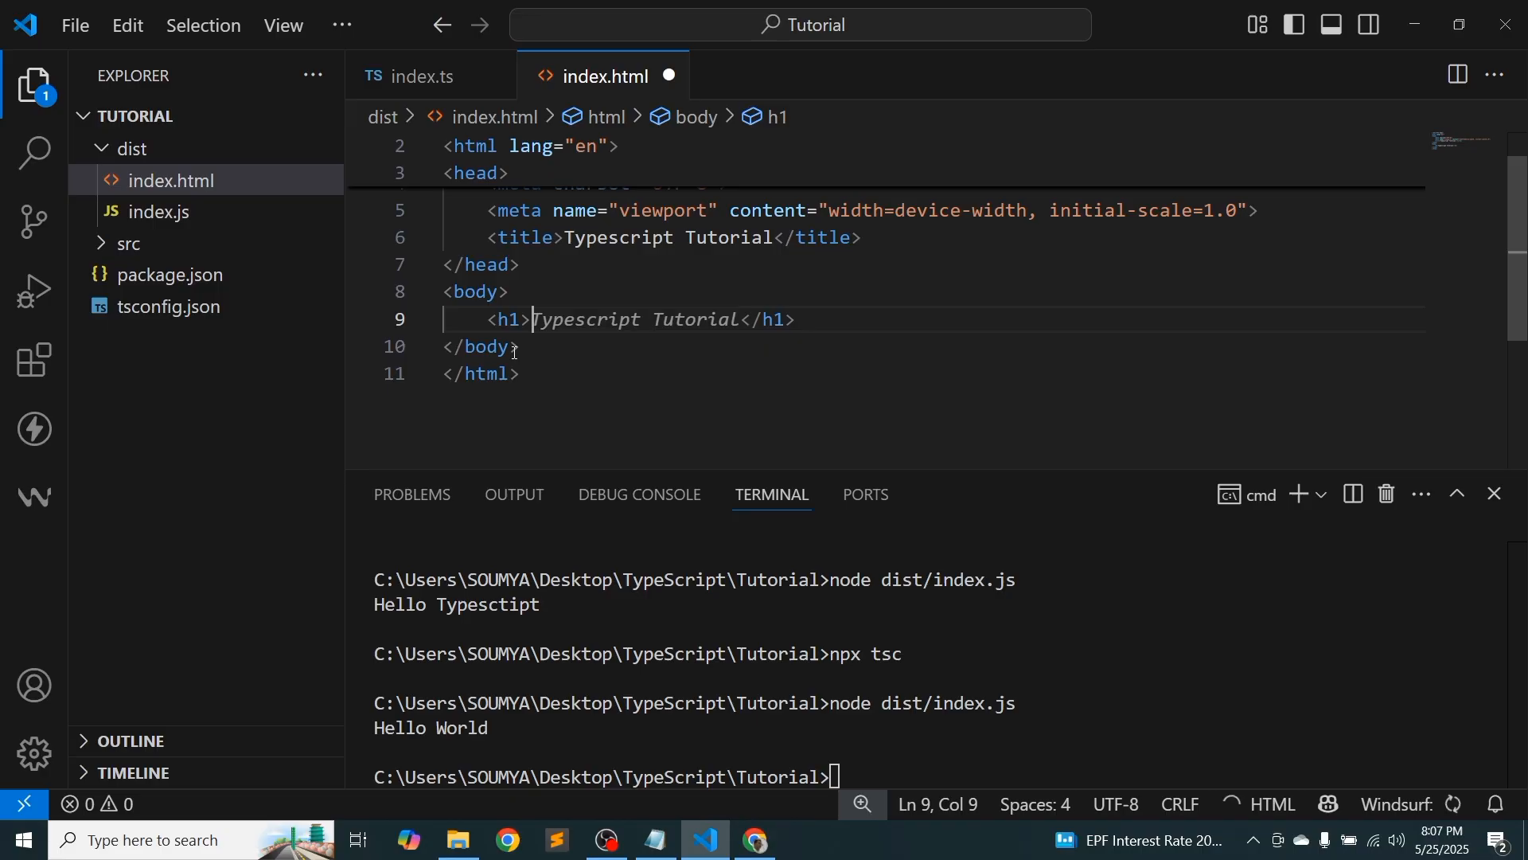
key(ctrl+s)
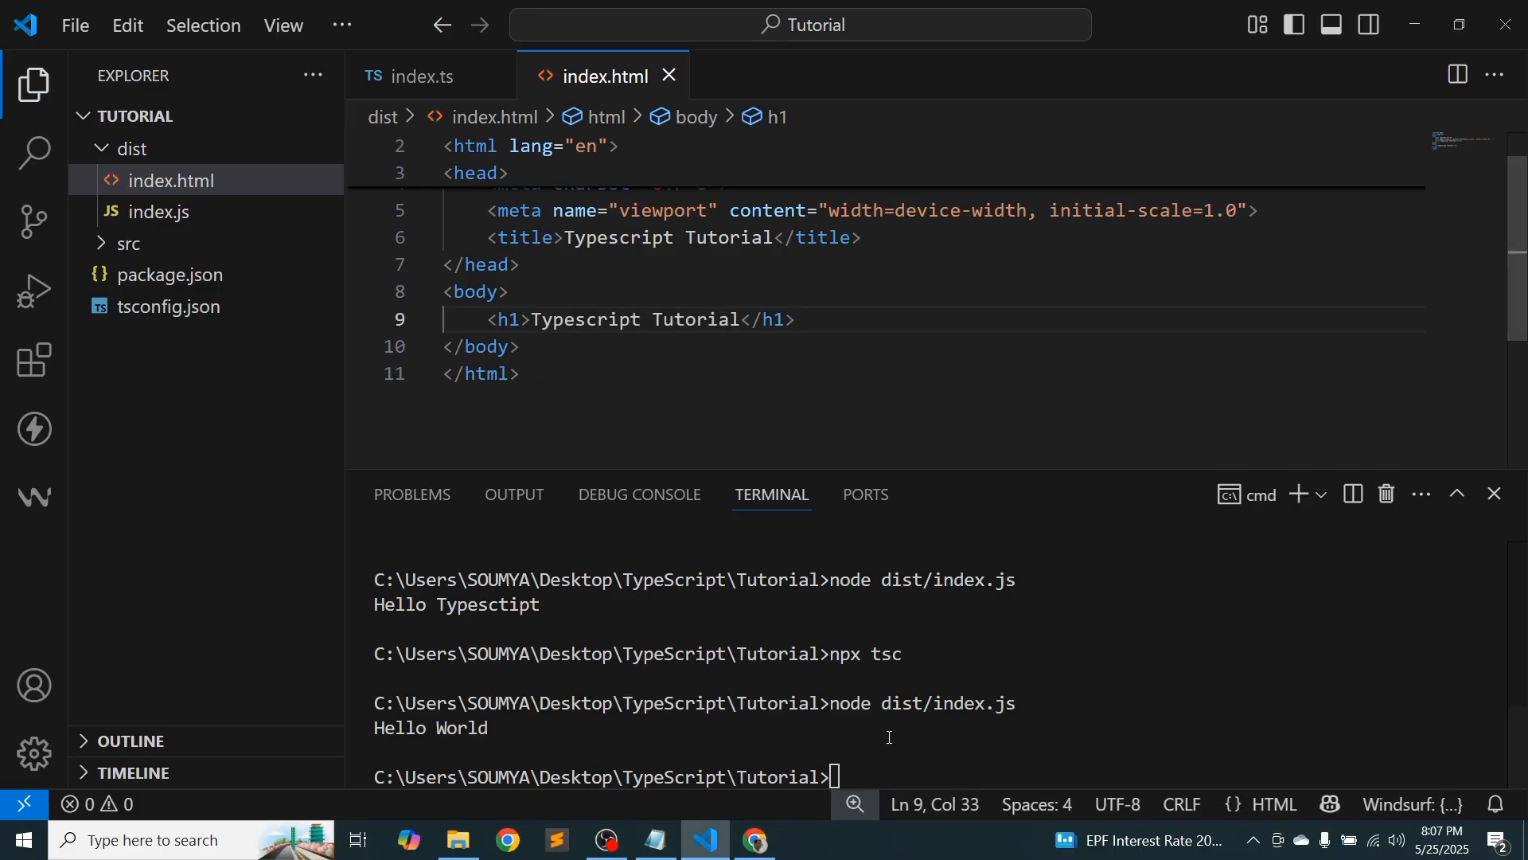
mouse_move(1047, 703)
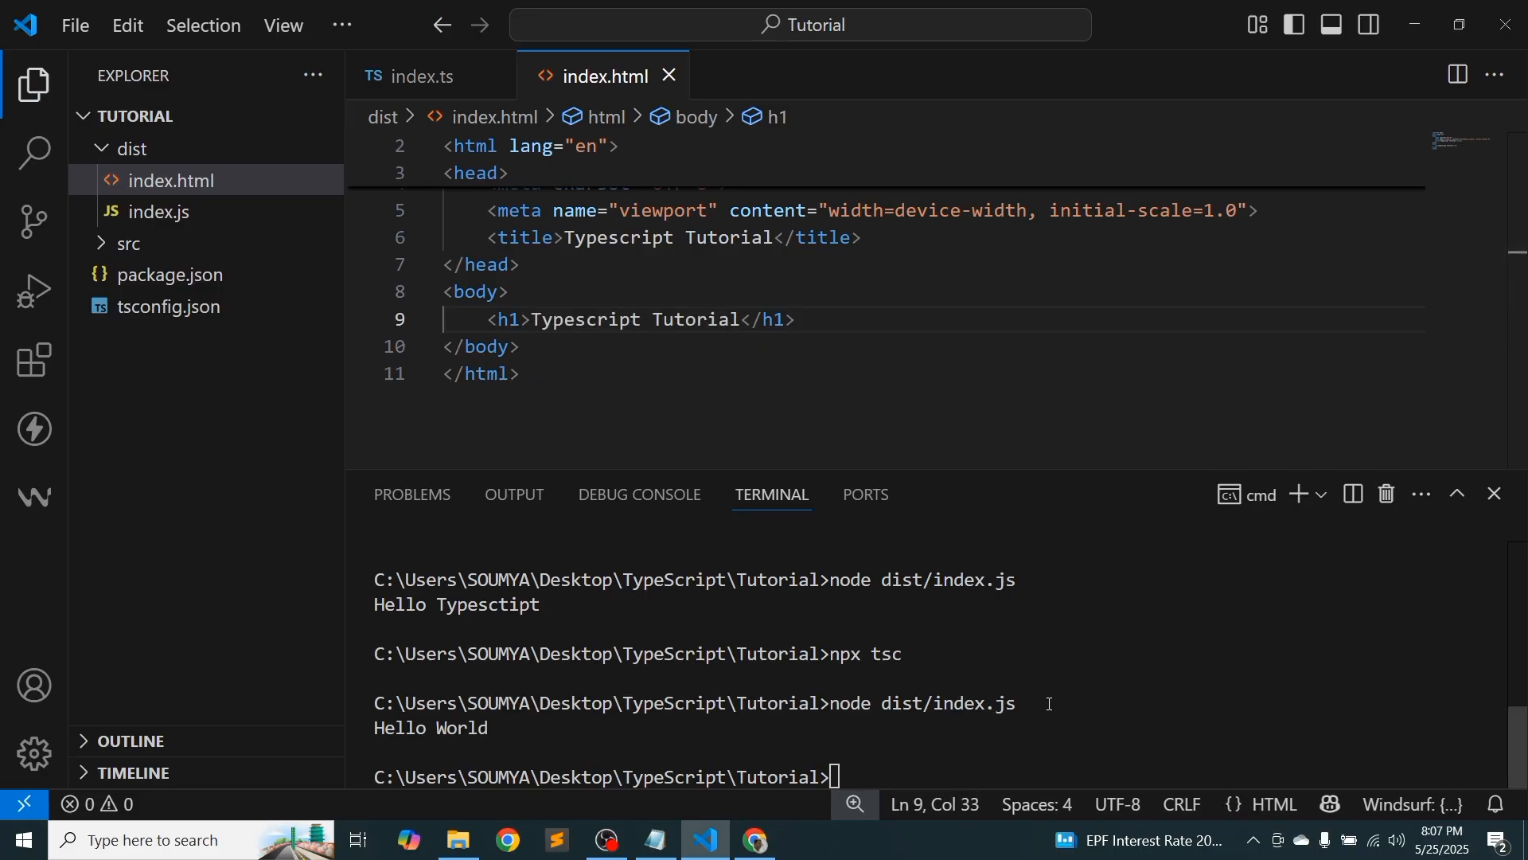
mouse_move(1017, 722)
text(<script src="index.js"></script>)
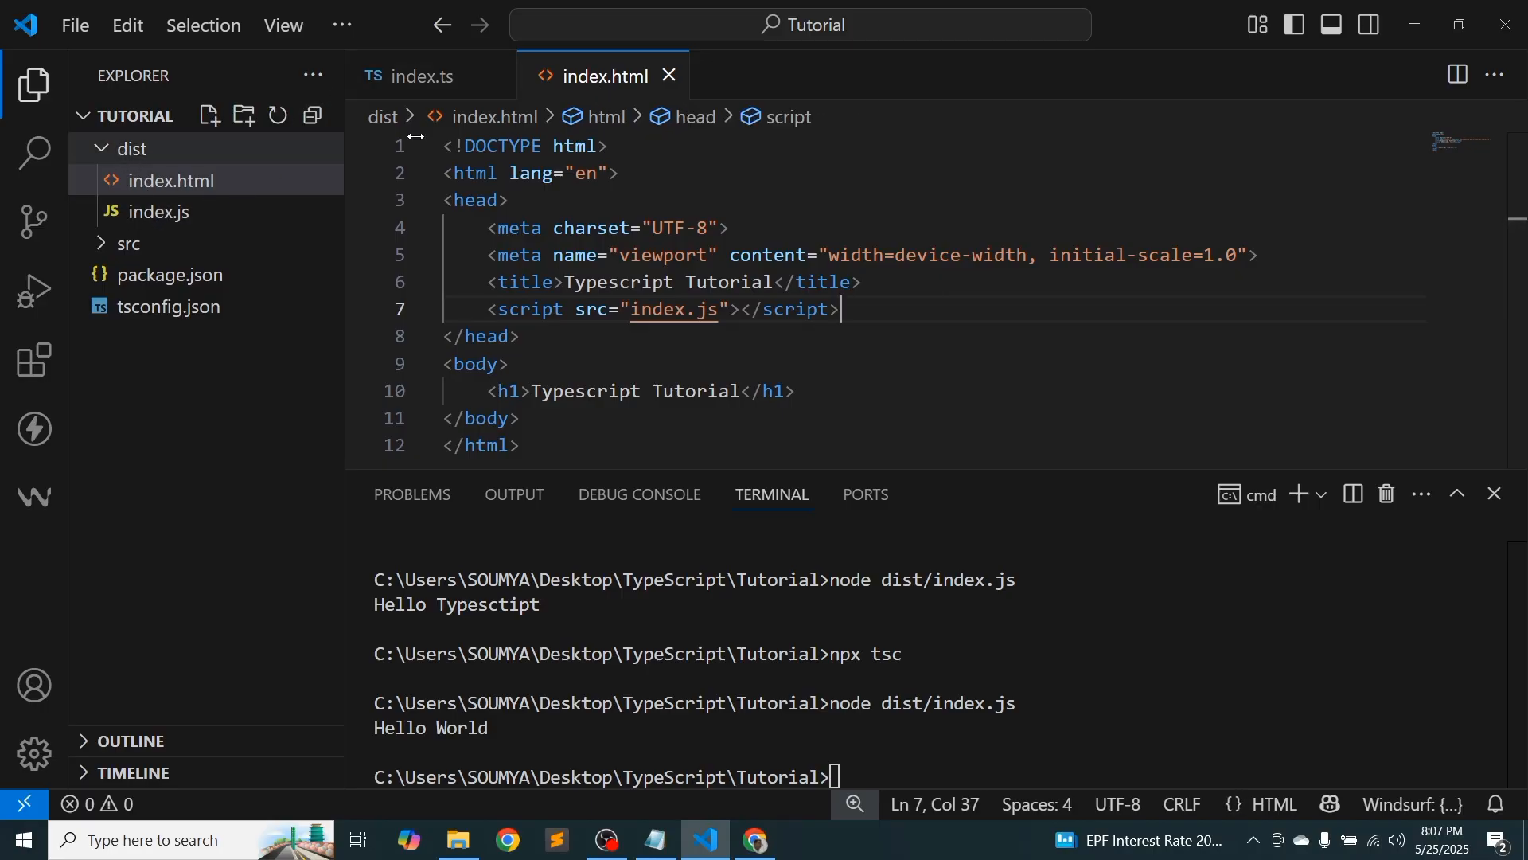
mouse_move(604, 76)
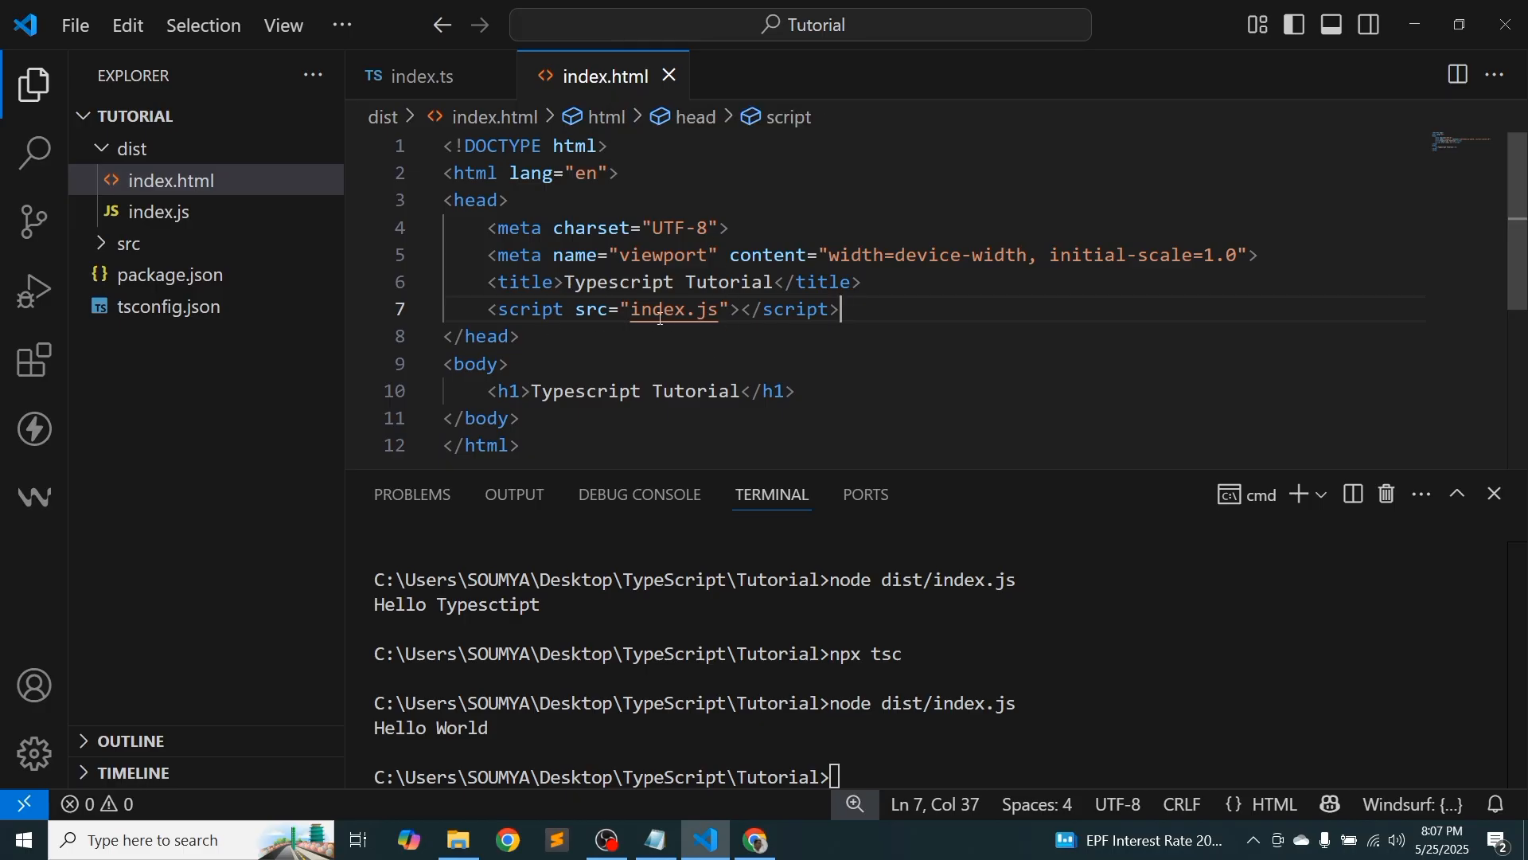
mouse_move(824, 667)
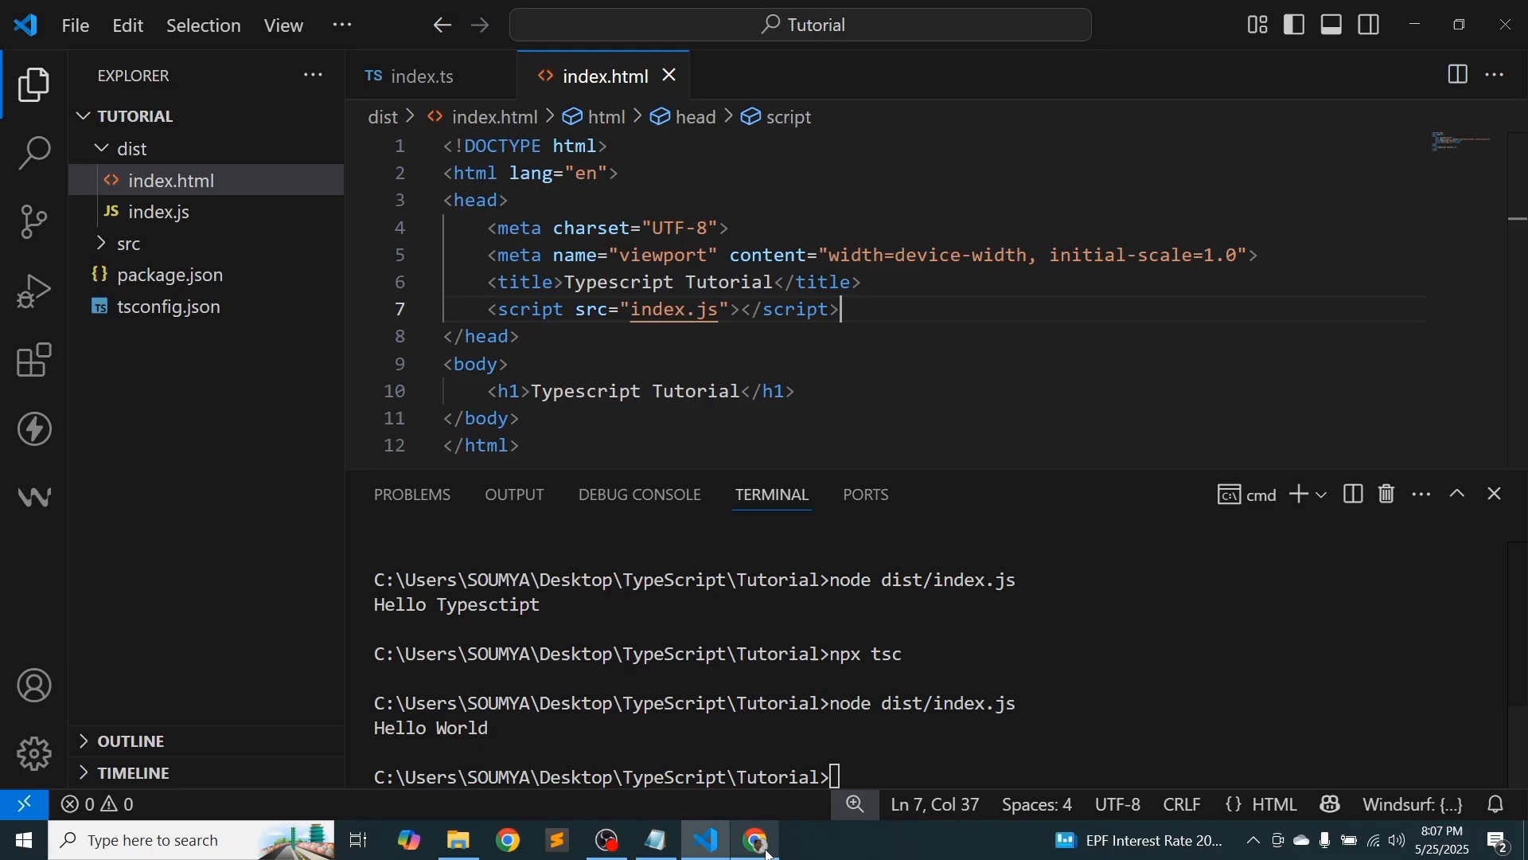
View the page in Chrome and select the 'Hello World' console log
click(756, 839)
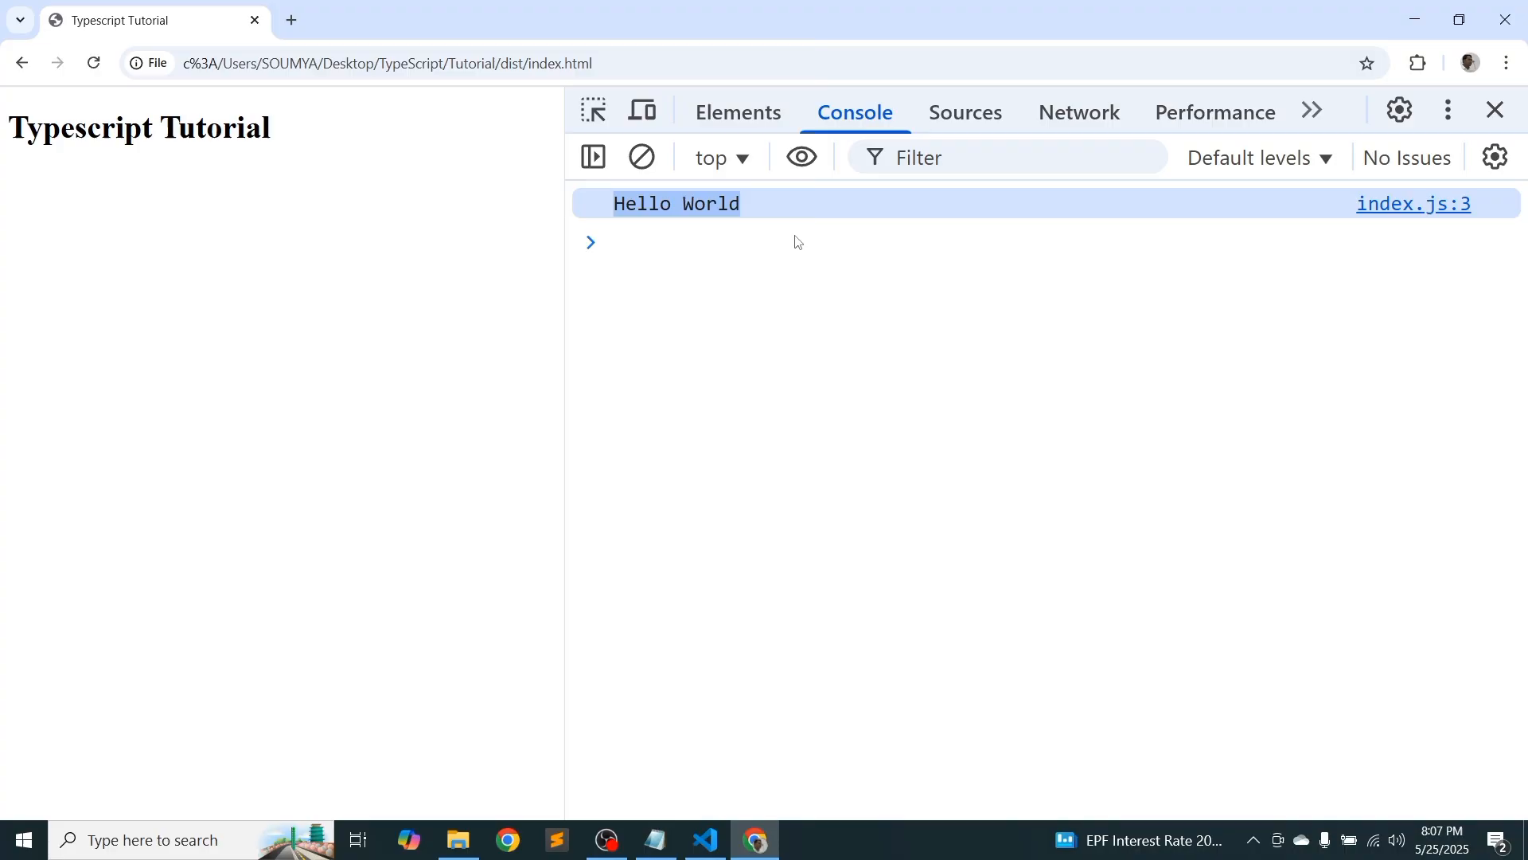
double_click(676, 203)
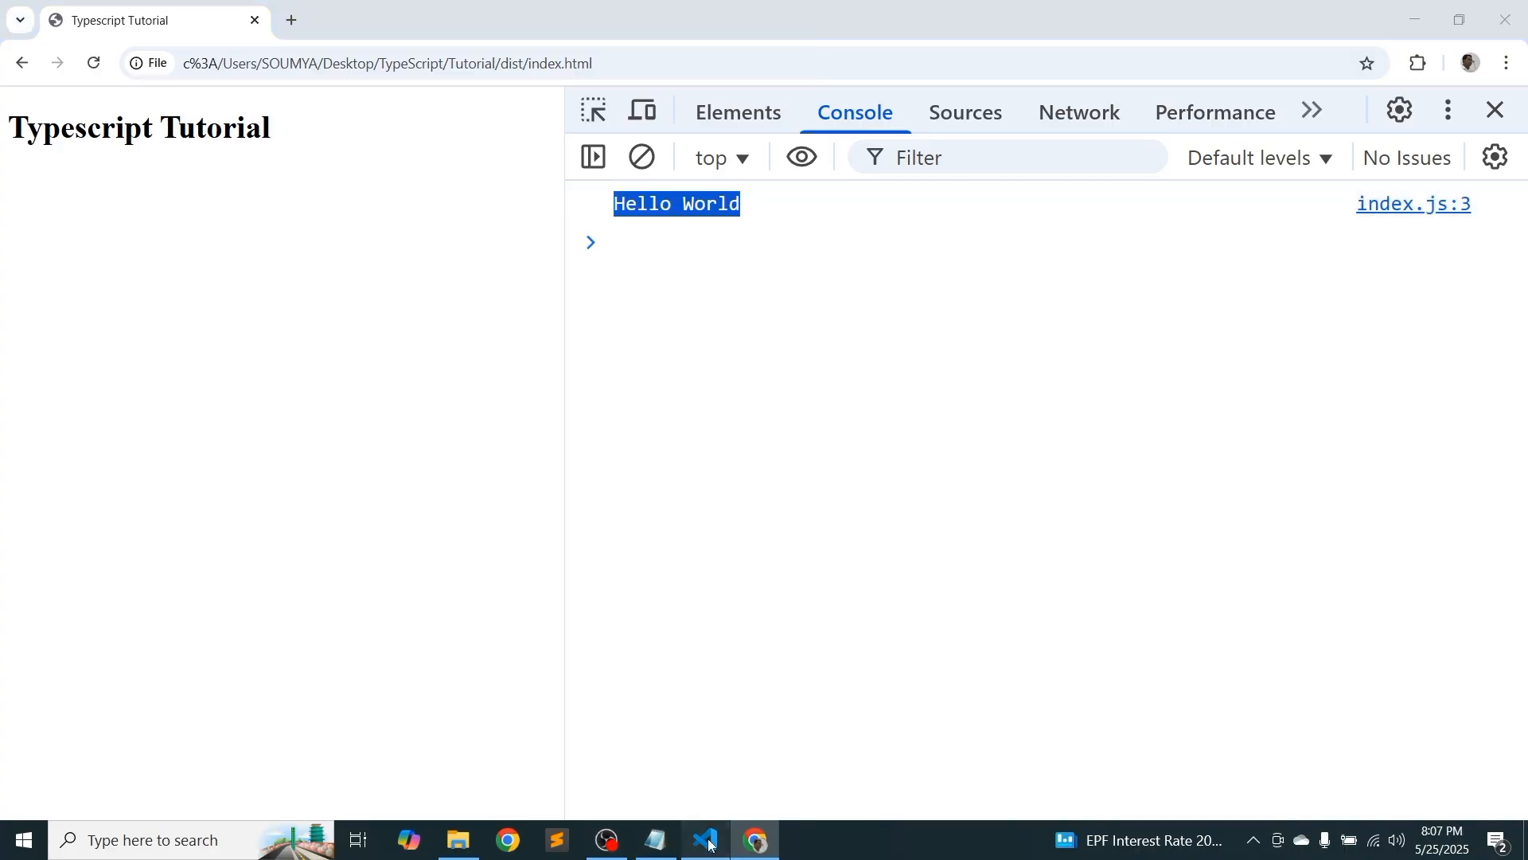
Change World to Something in index.ts and confirm Chrome still logs 'Hello World'
click(706, 839)
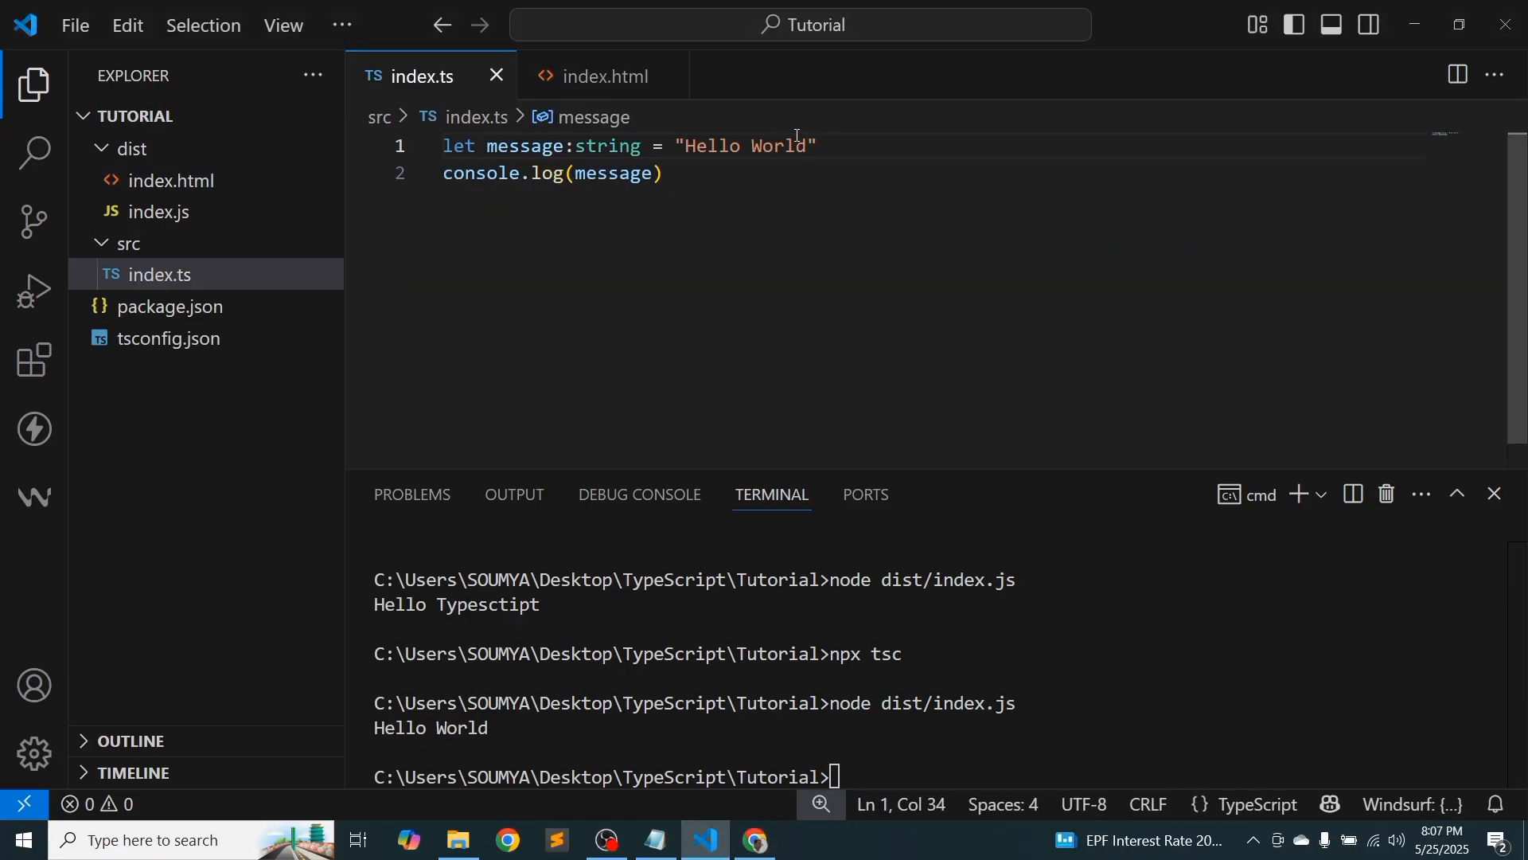
key(Backspace)
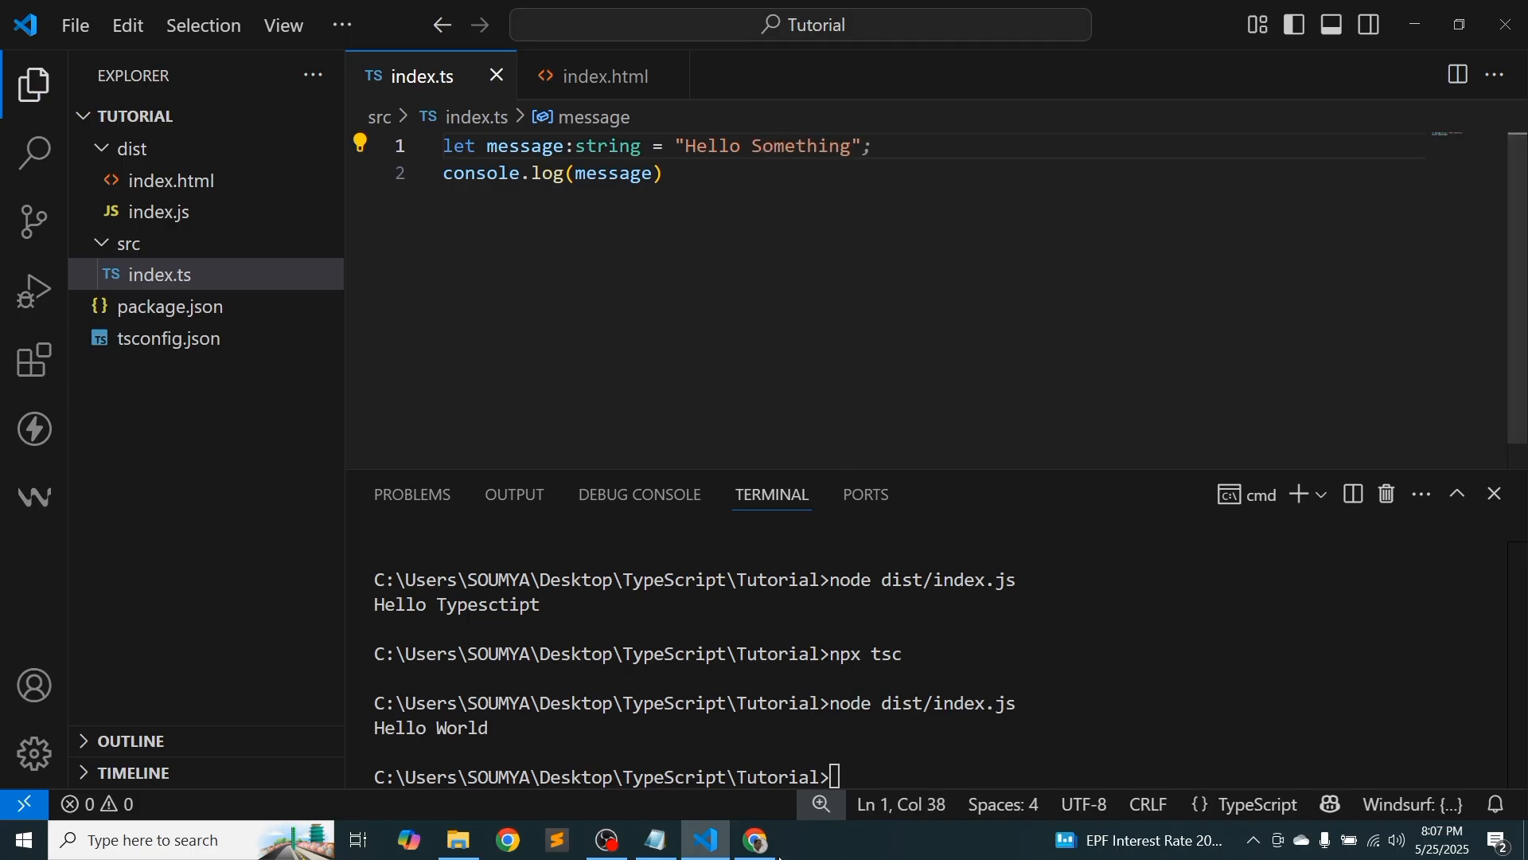
click(755, 839)
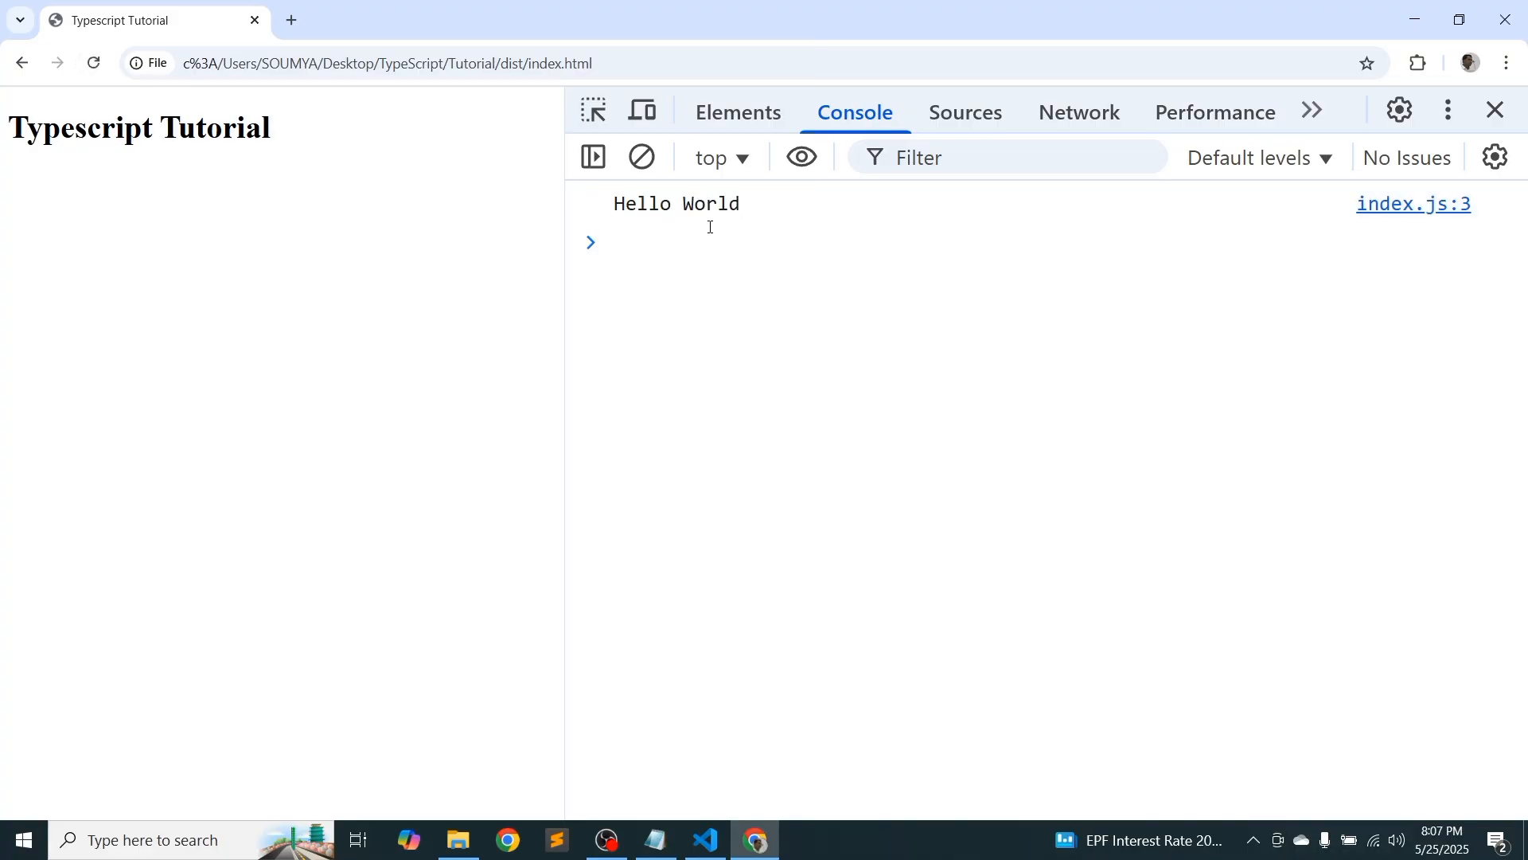
mouse_move(709, 786)
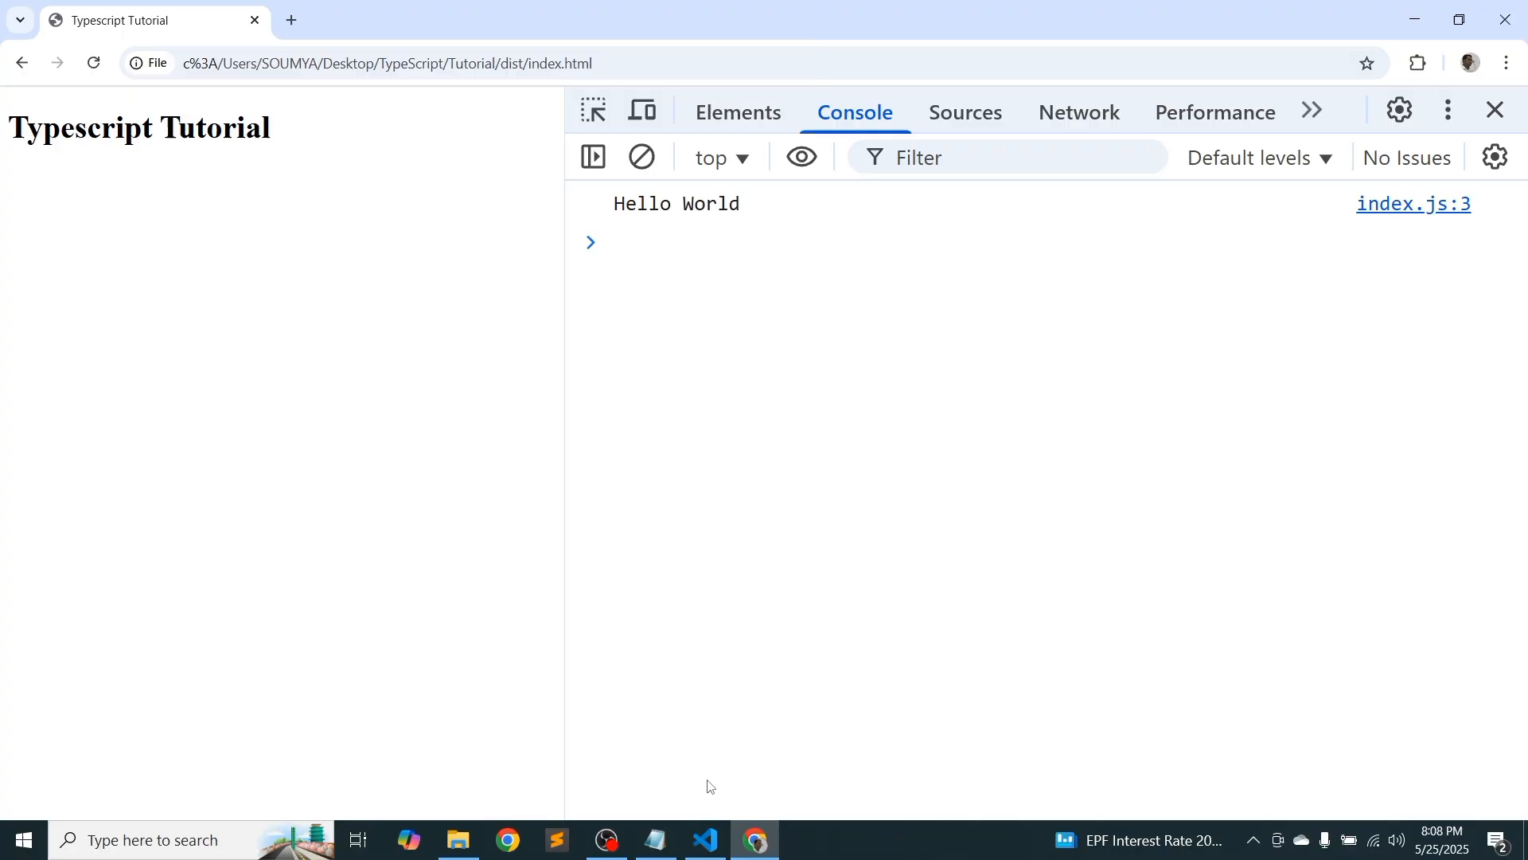
Start npx tsc --watch in the terminal and check Chrome logs 'Hello Something'
click(705, 839)
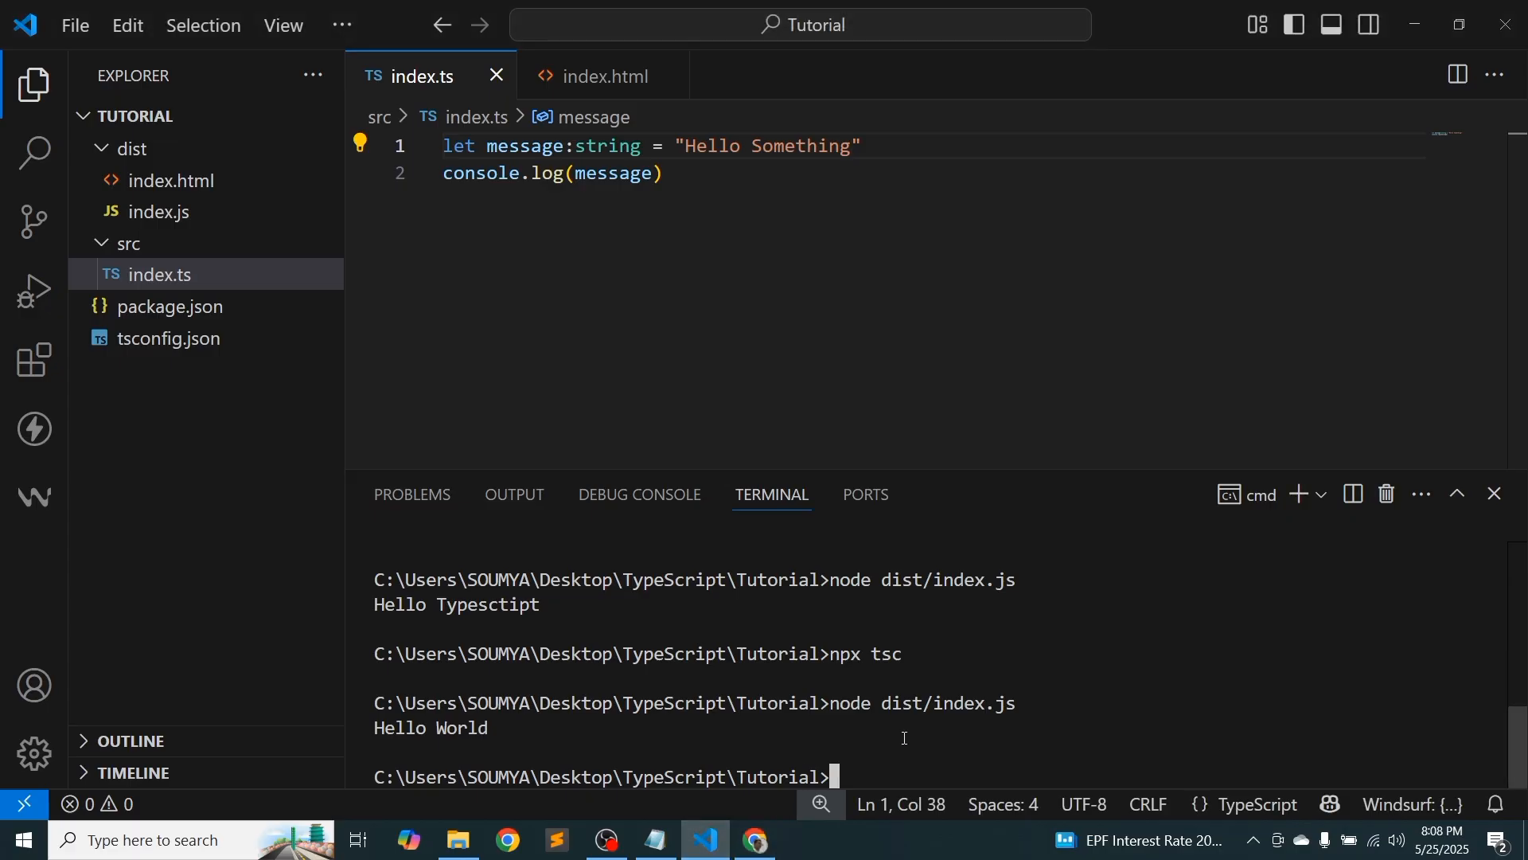
text(npx)
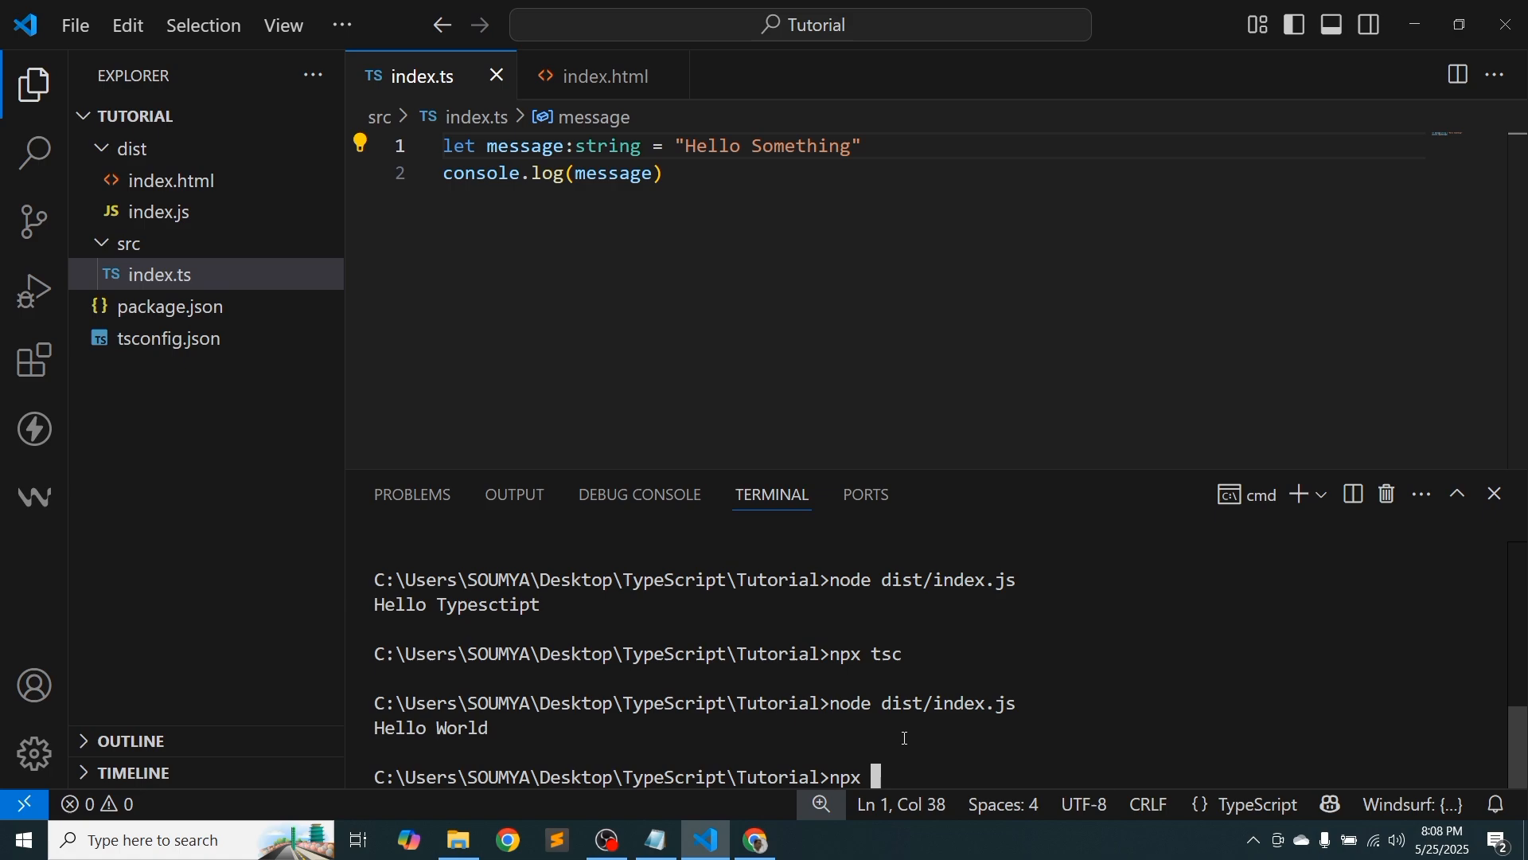
text(tsc)
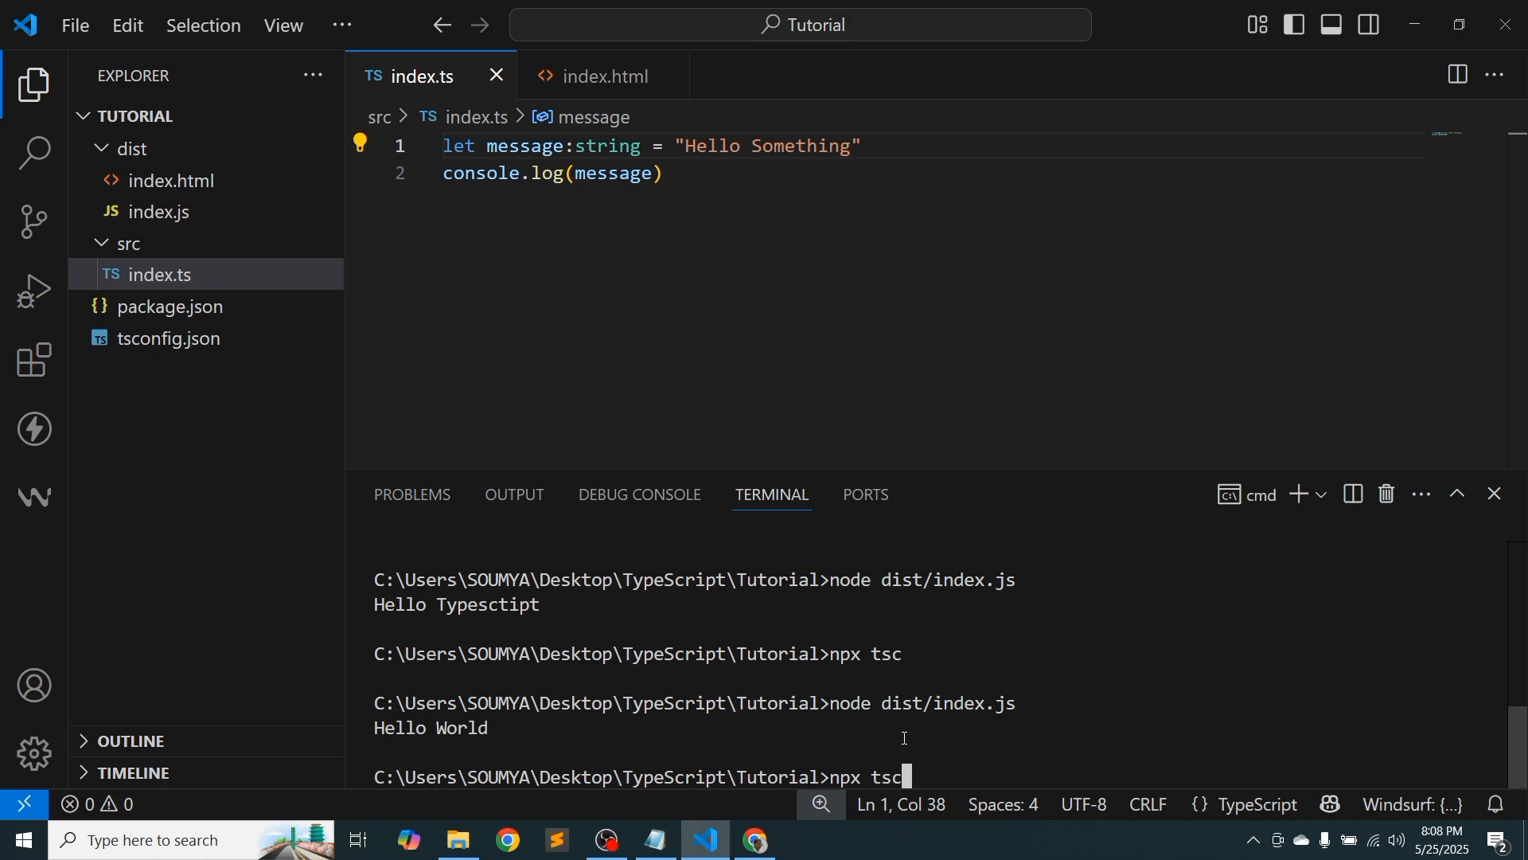
text(--)
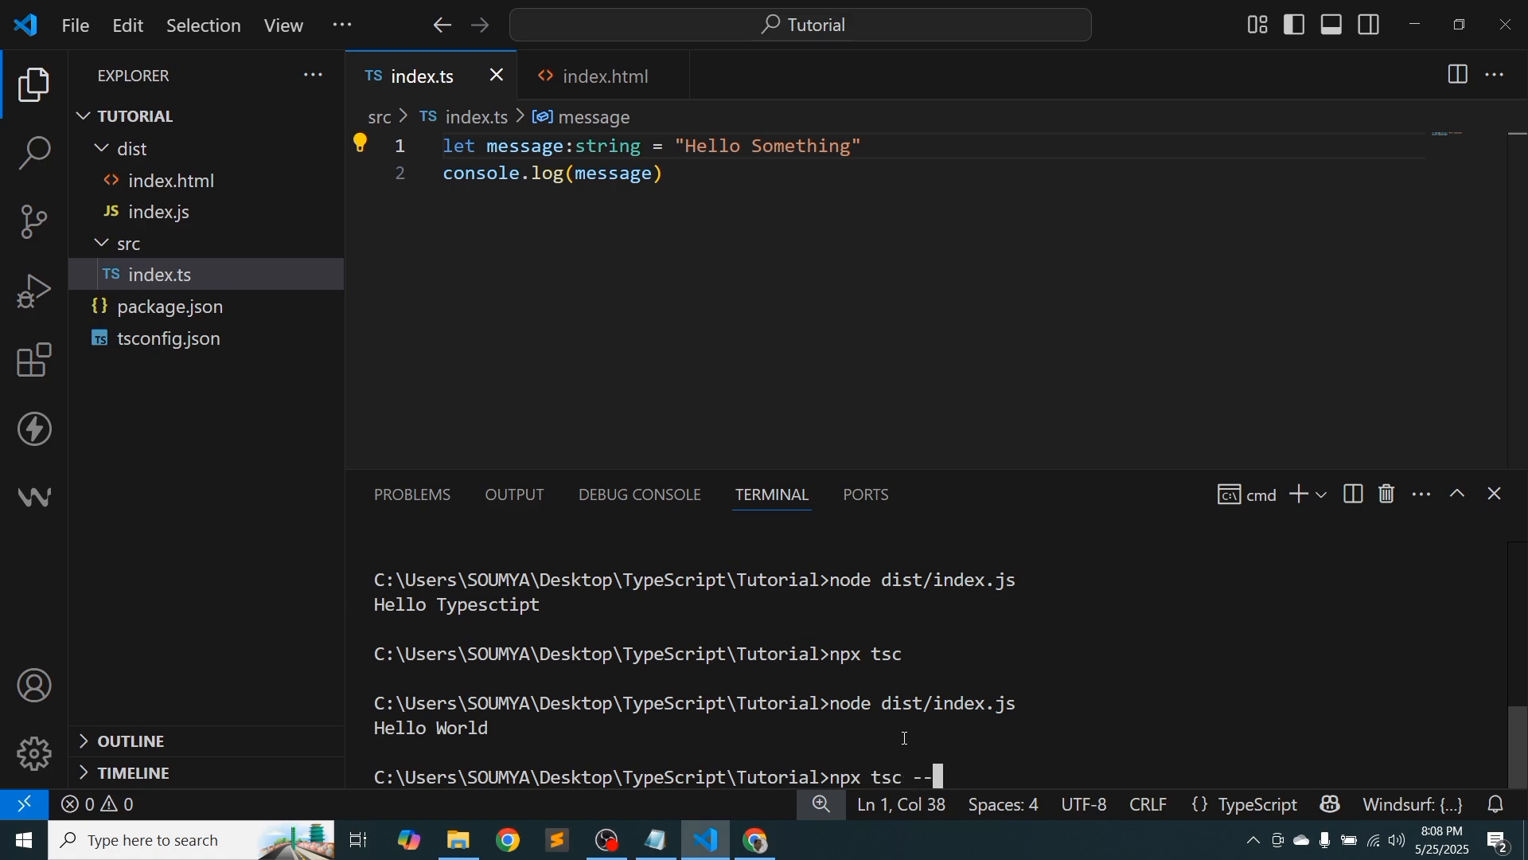
text(watch)
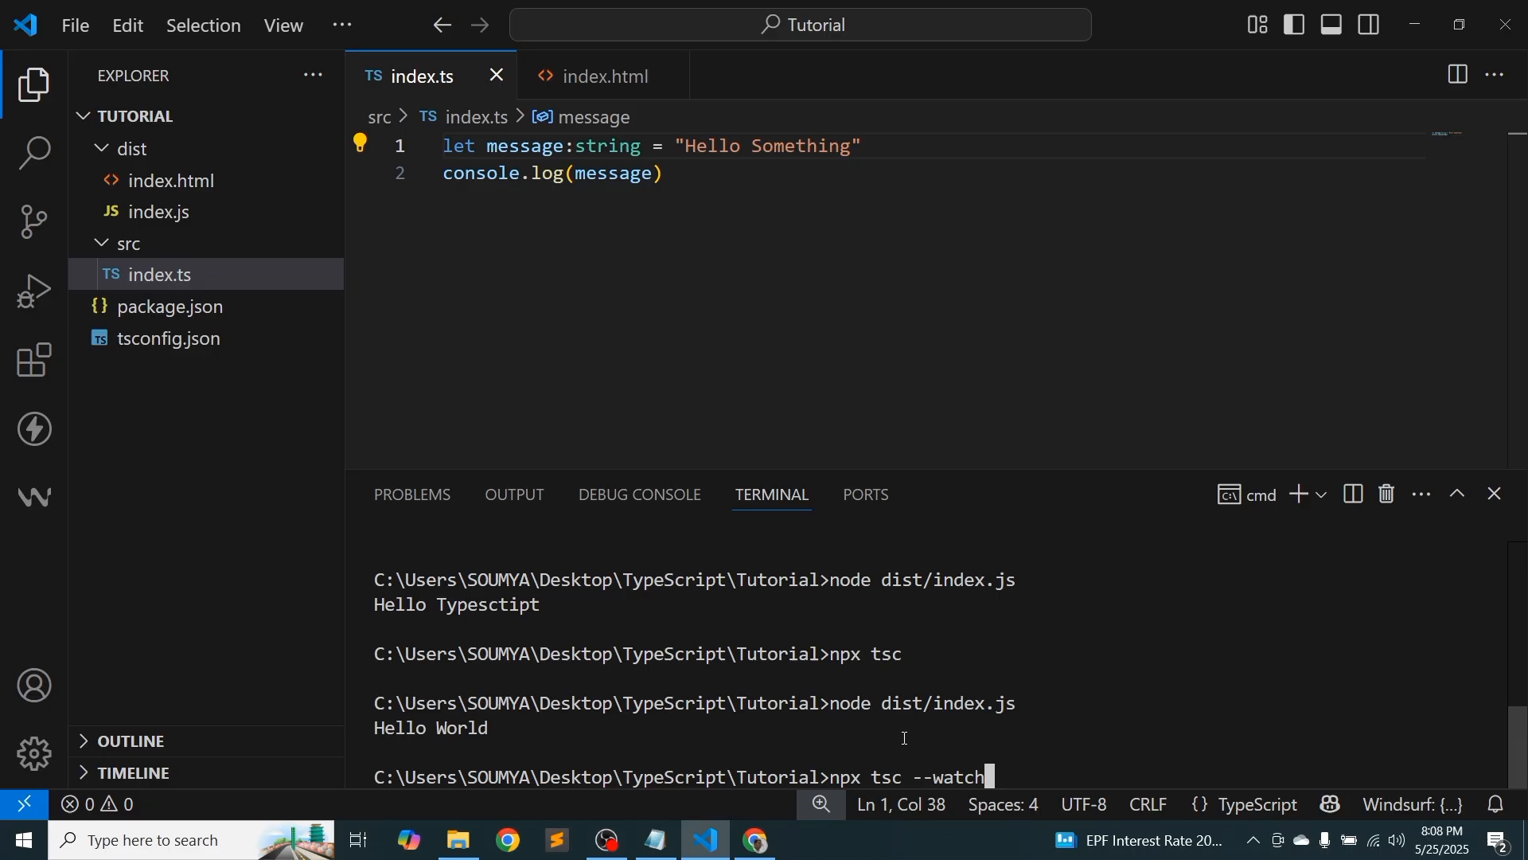
key(Return)
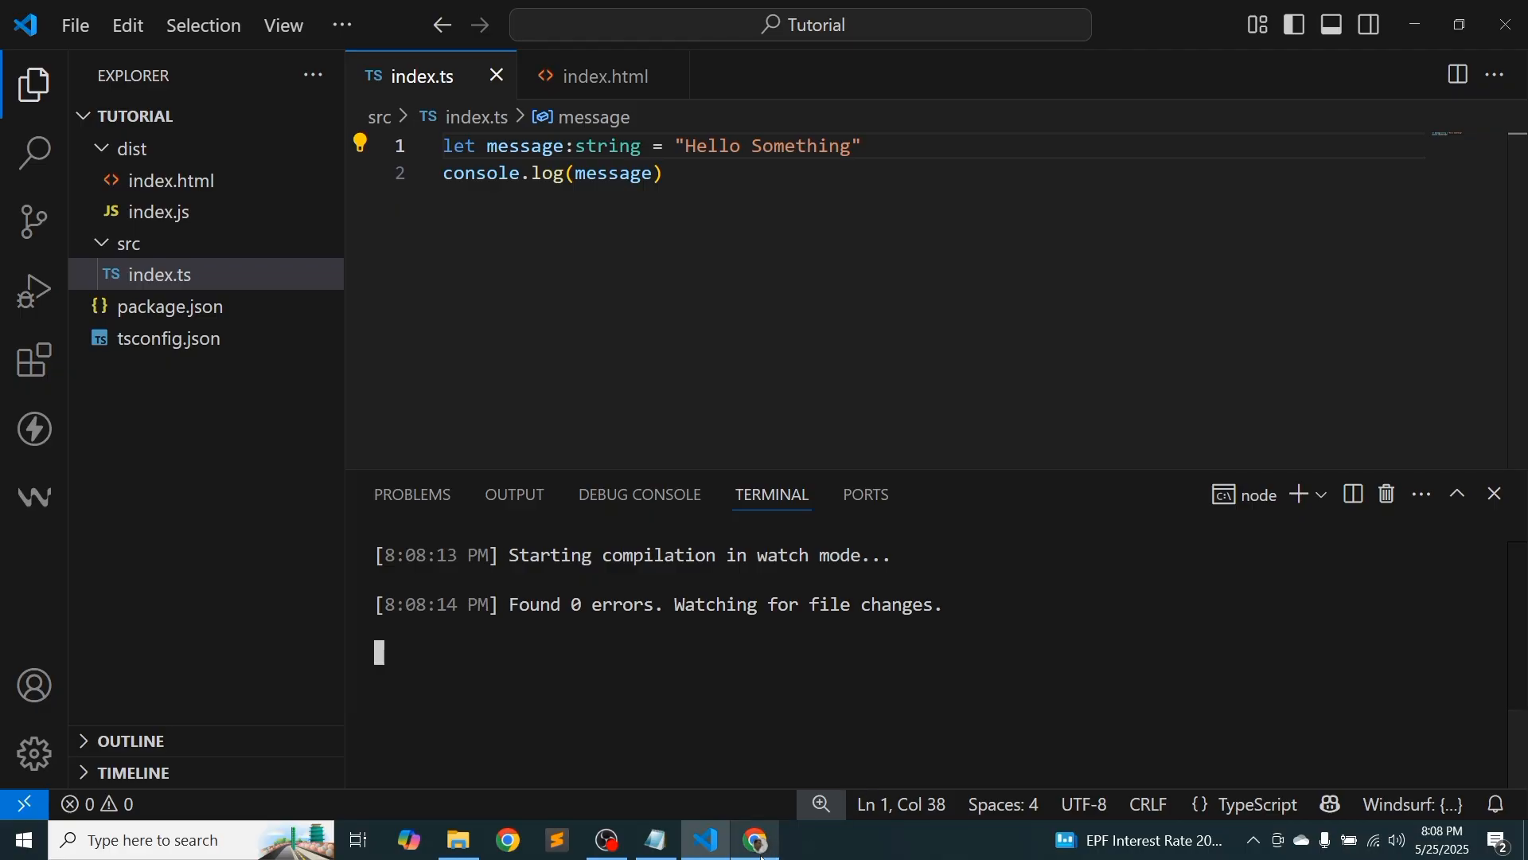
click(755, 839)
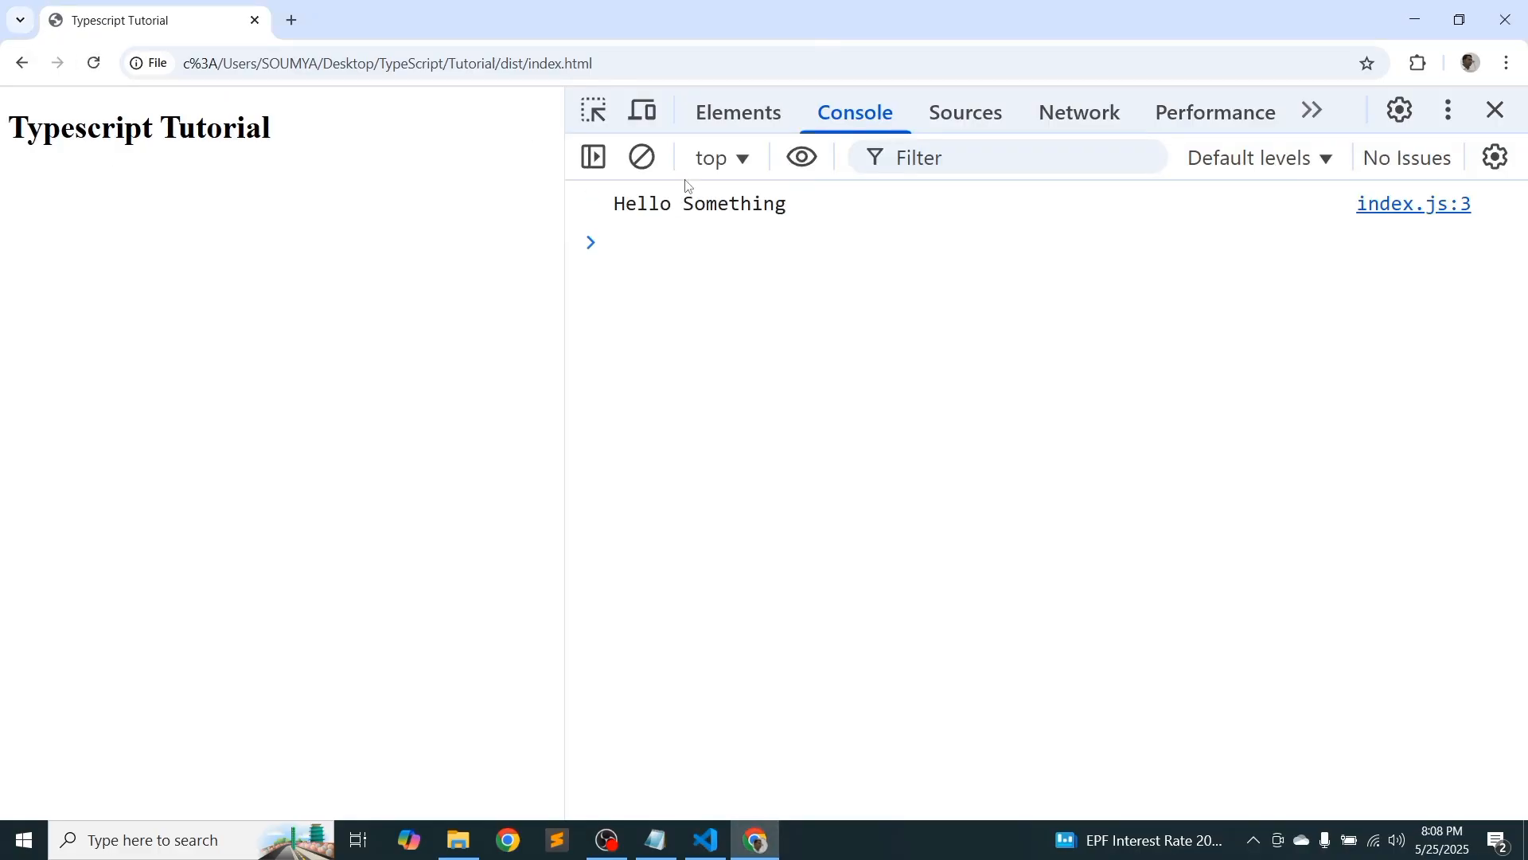
Append 'new' to the message and confirm Chrome logs 'Hello Something new'
click(704, 839)
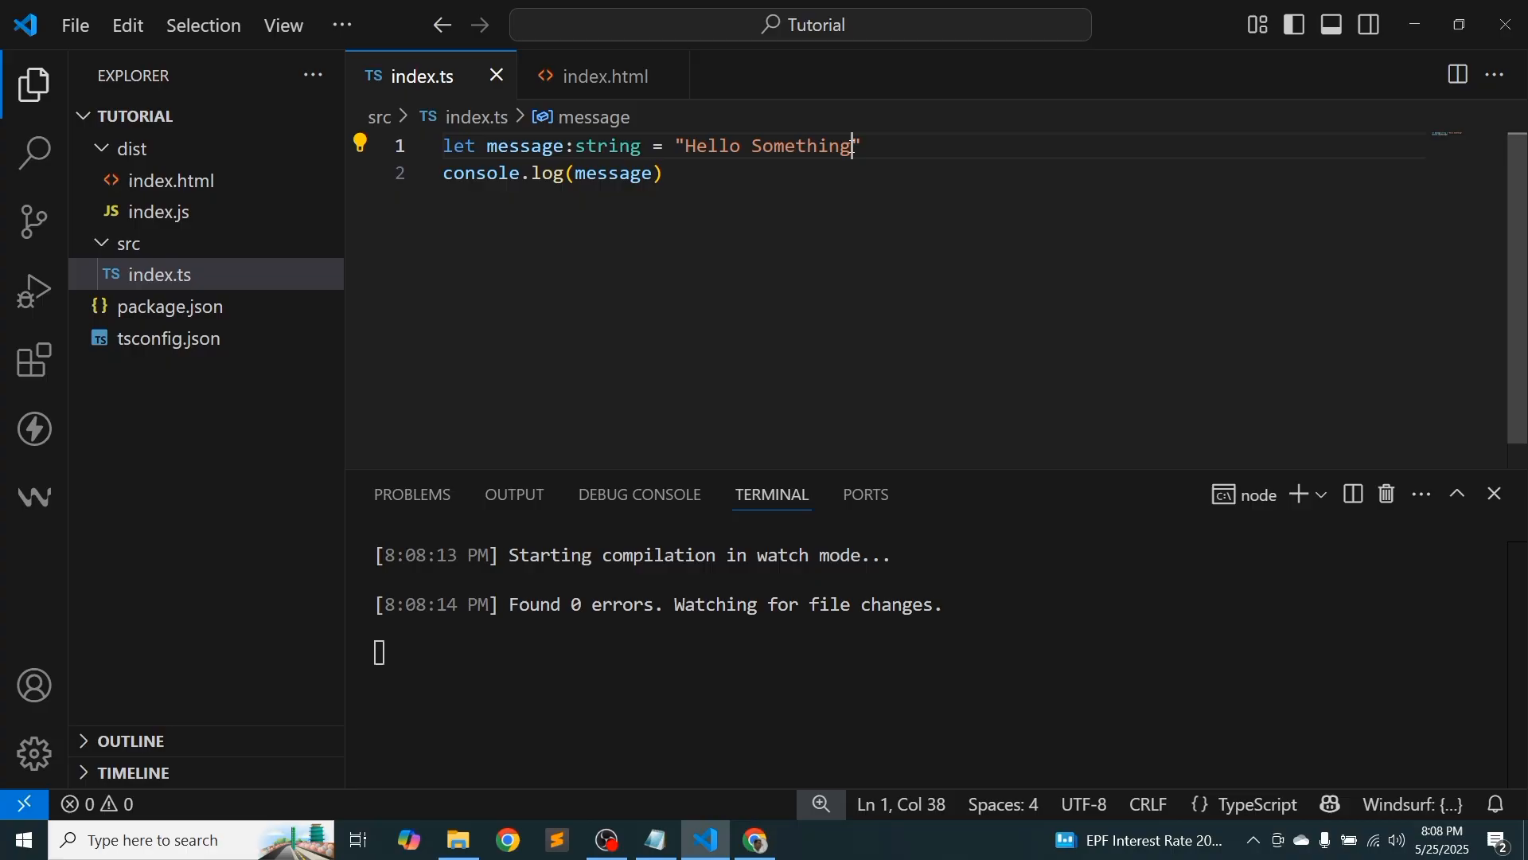
text(new)
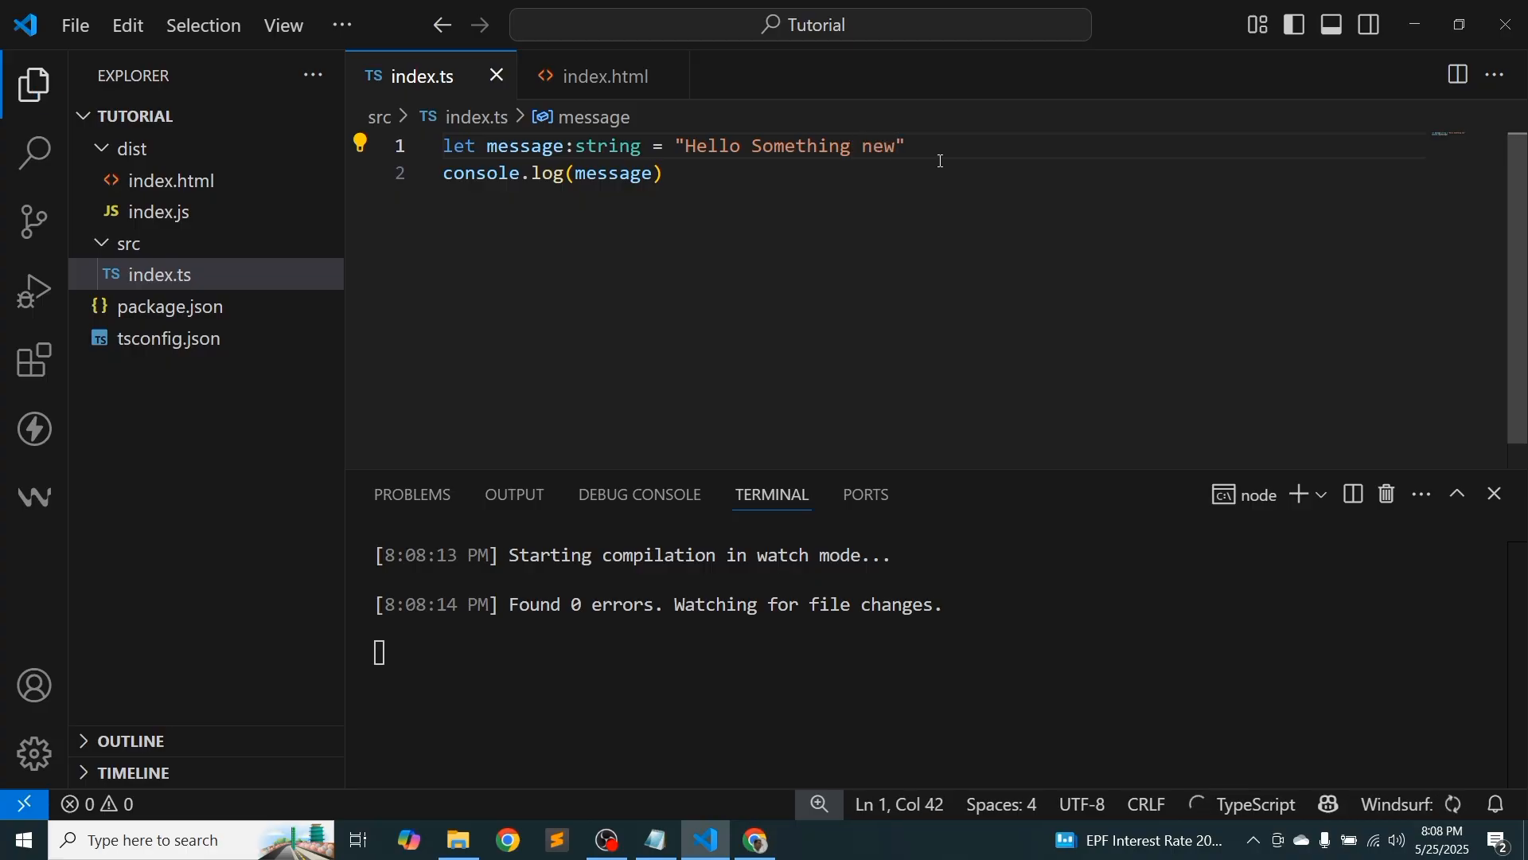
click(755, 839)
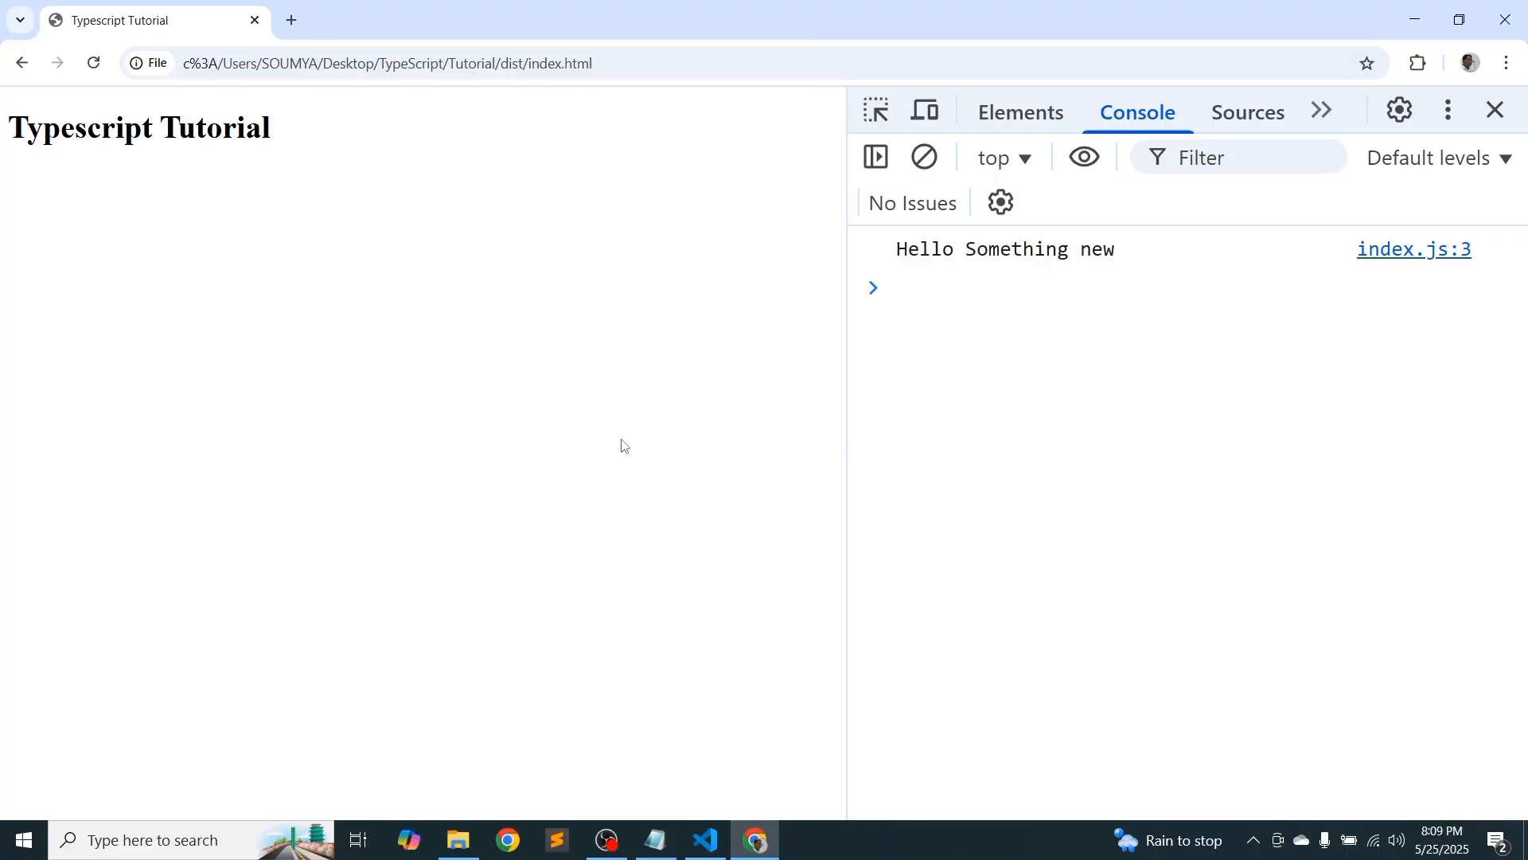
click(974, 288)
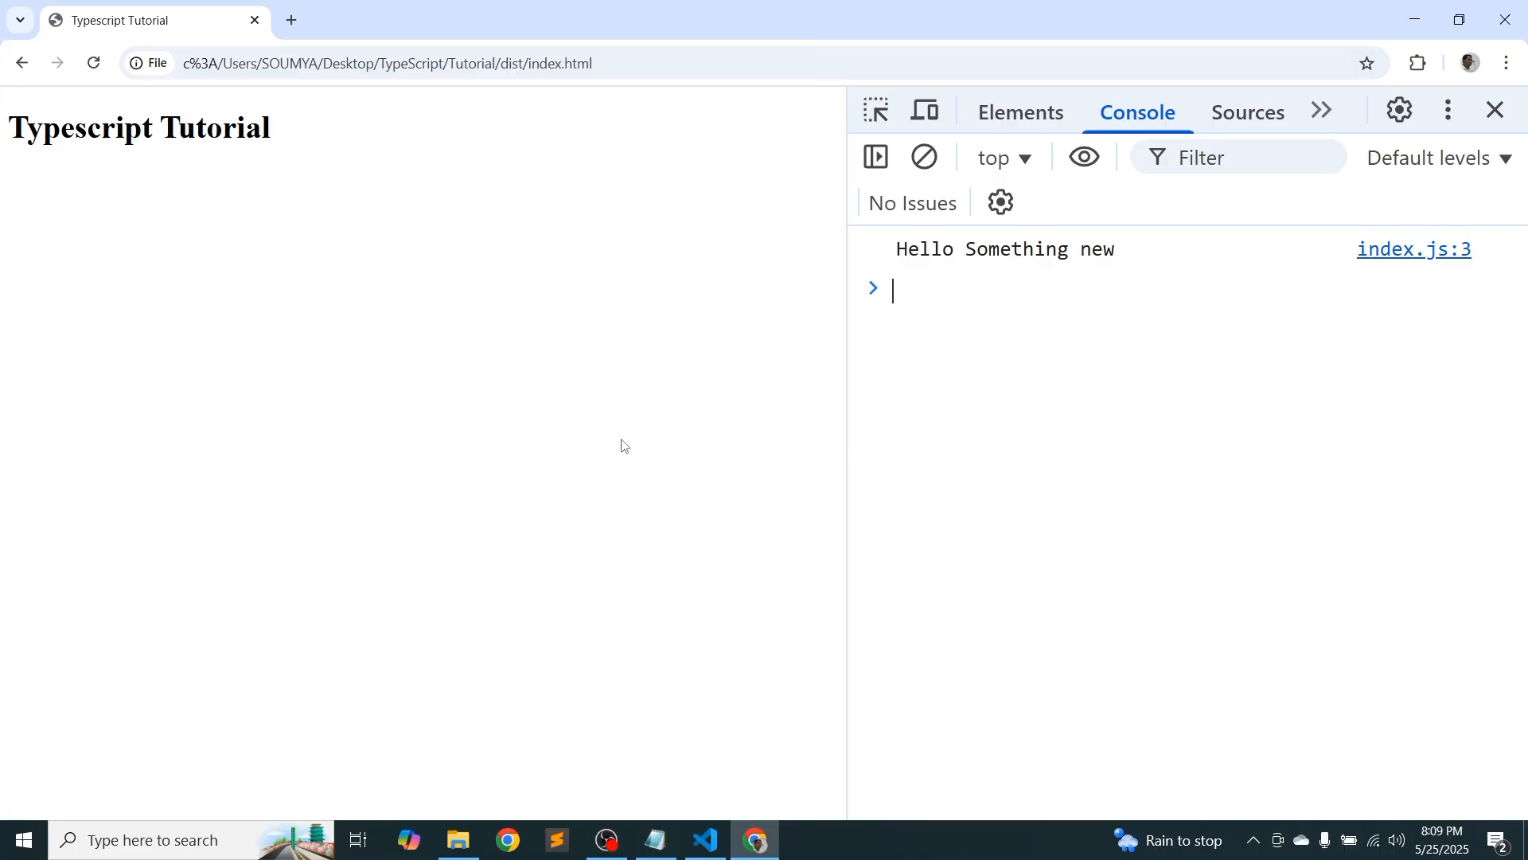